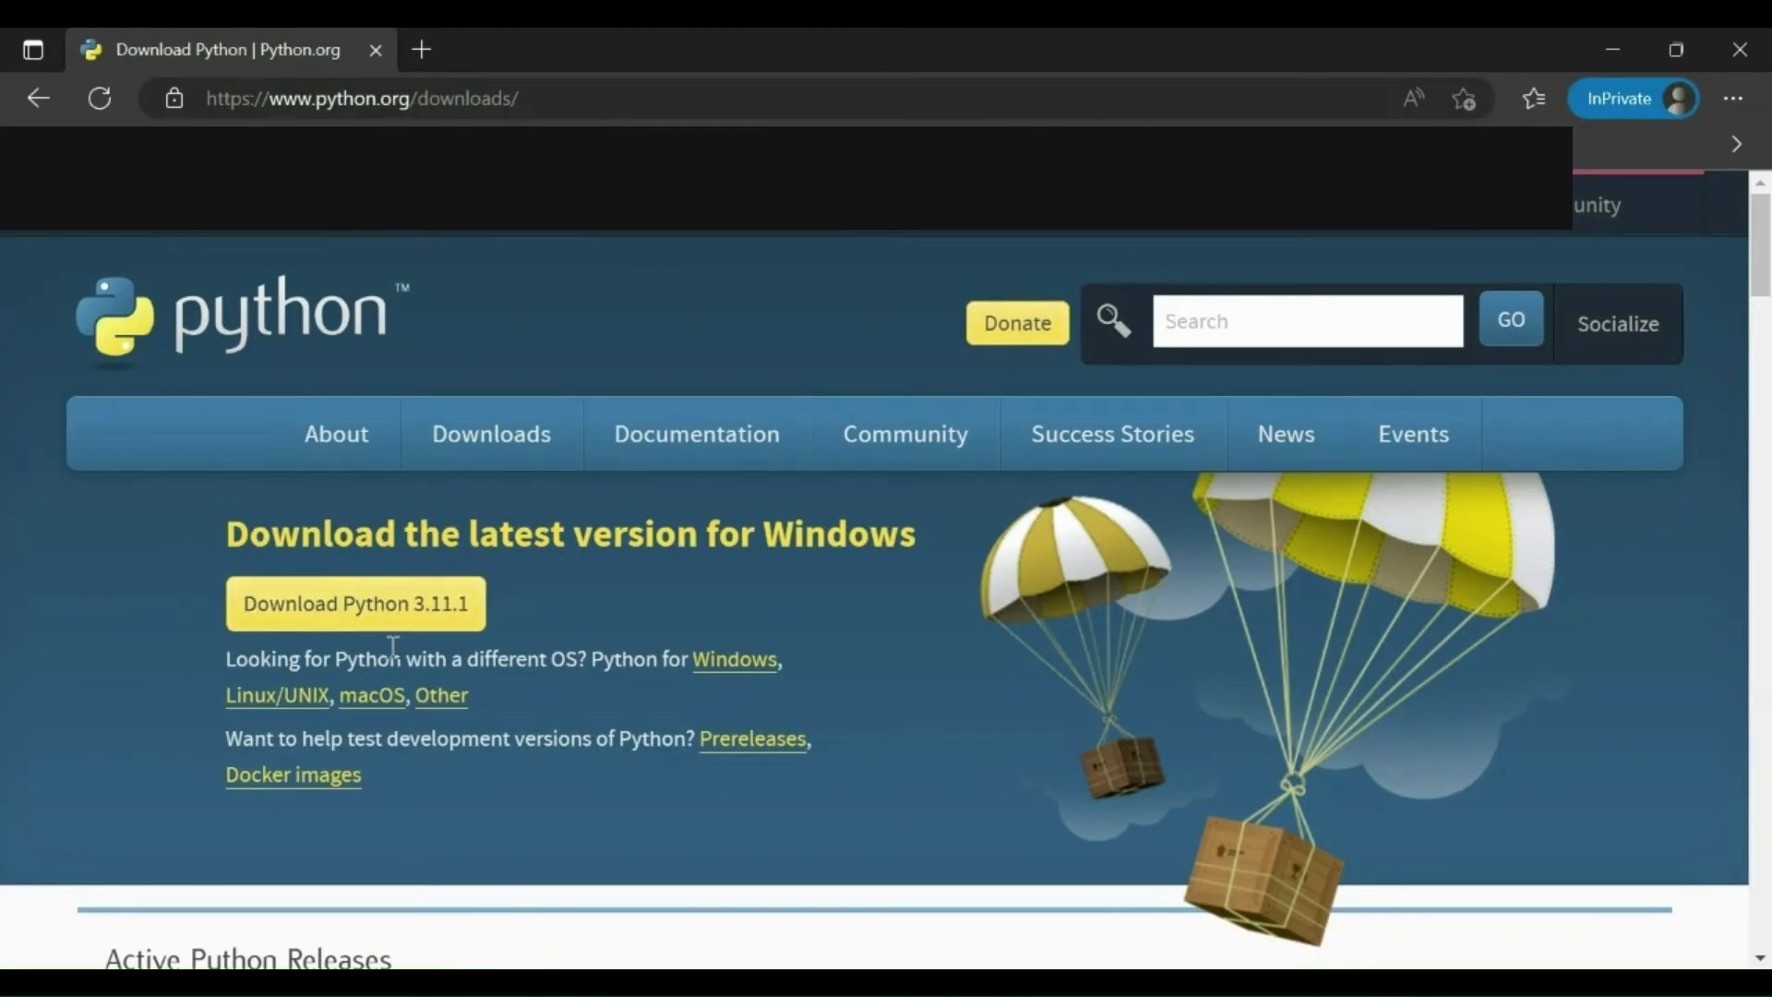
{"action": "mouse_move", "coordinate": [600, 600]}
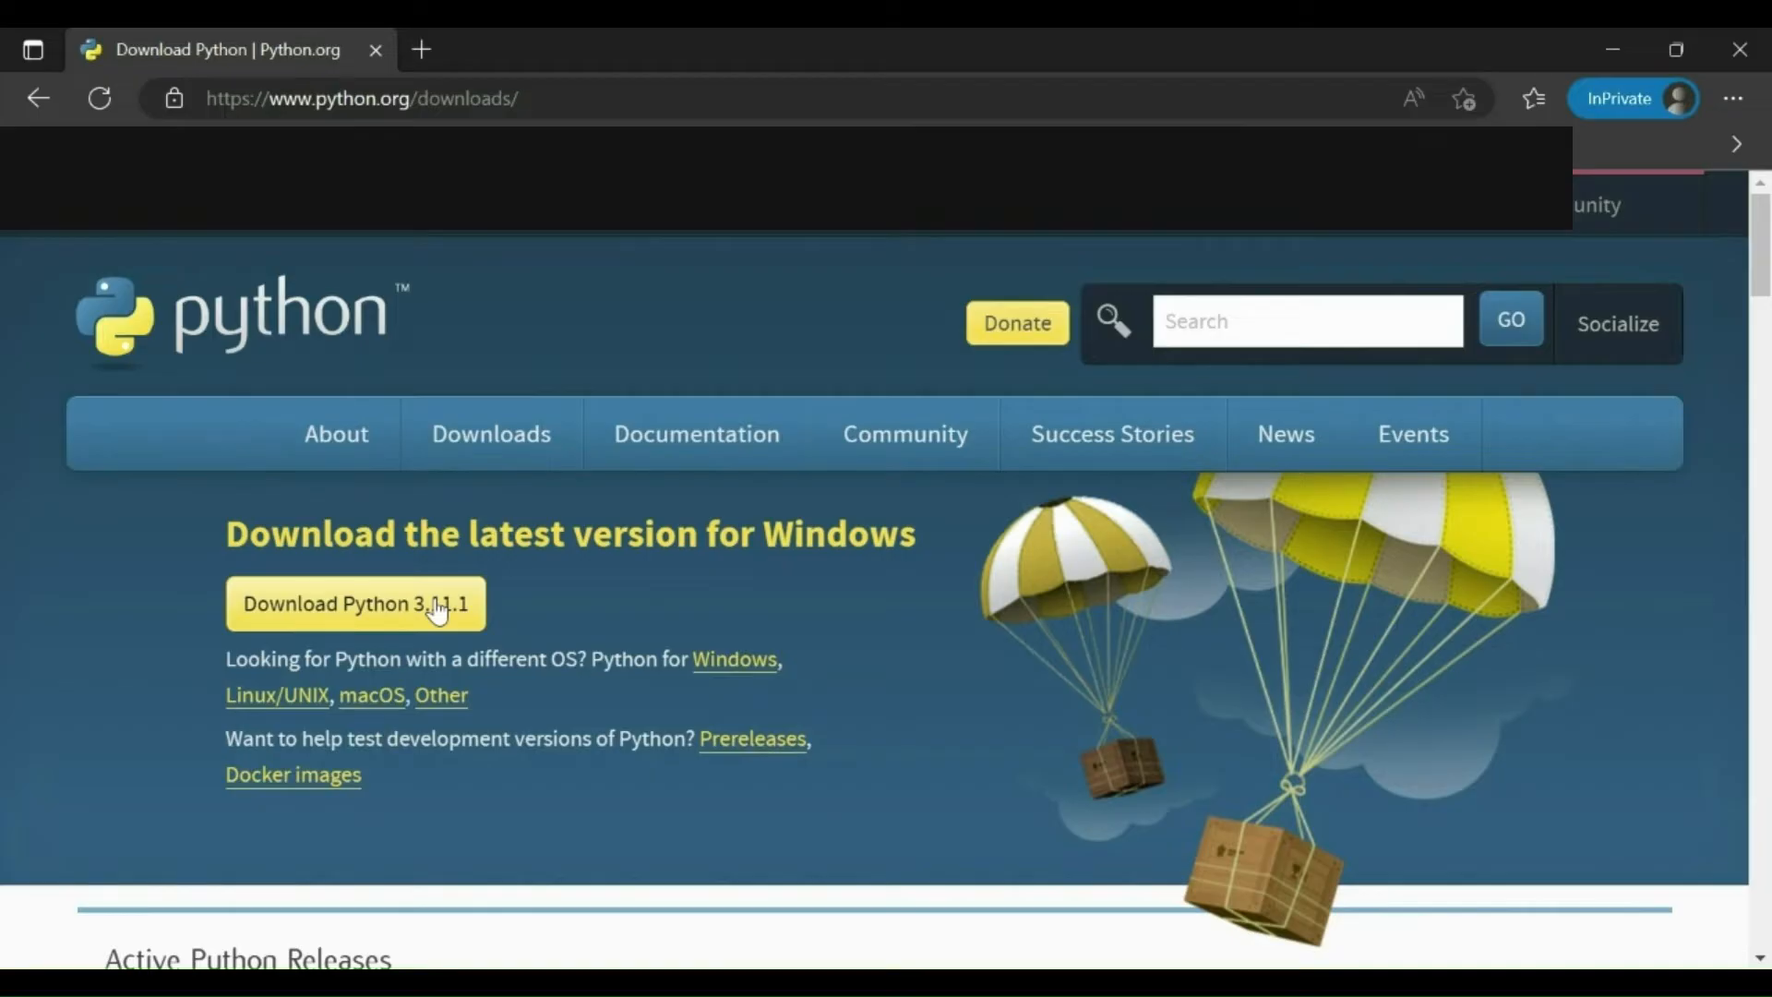
Download the Python 3.11.1 installer, then run 'python --version' to check the installed version.
{"action": "left_click", "coordinate": [356, 603]}
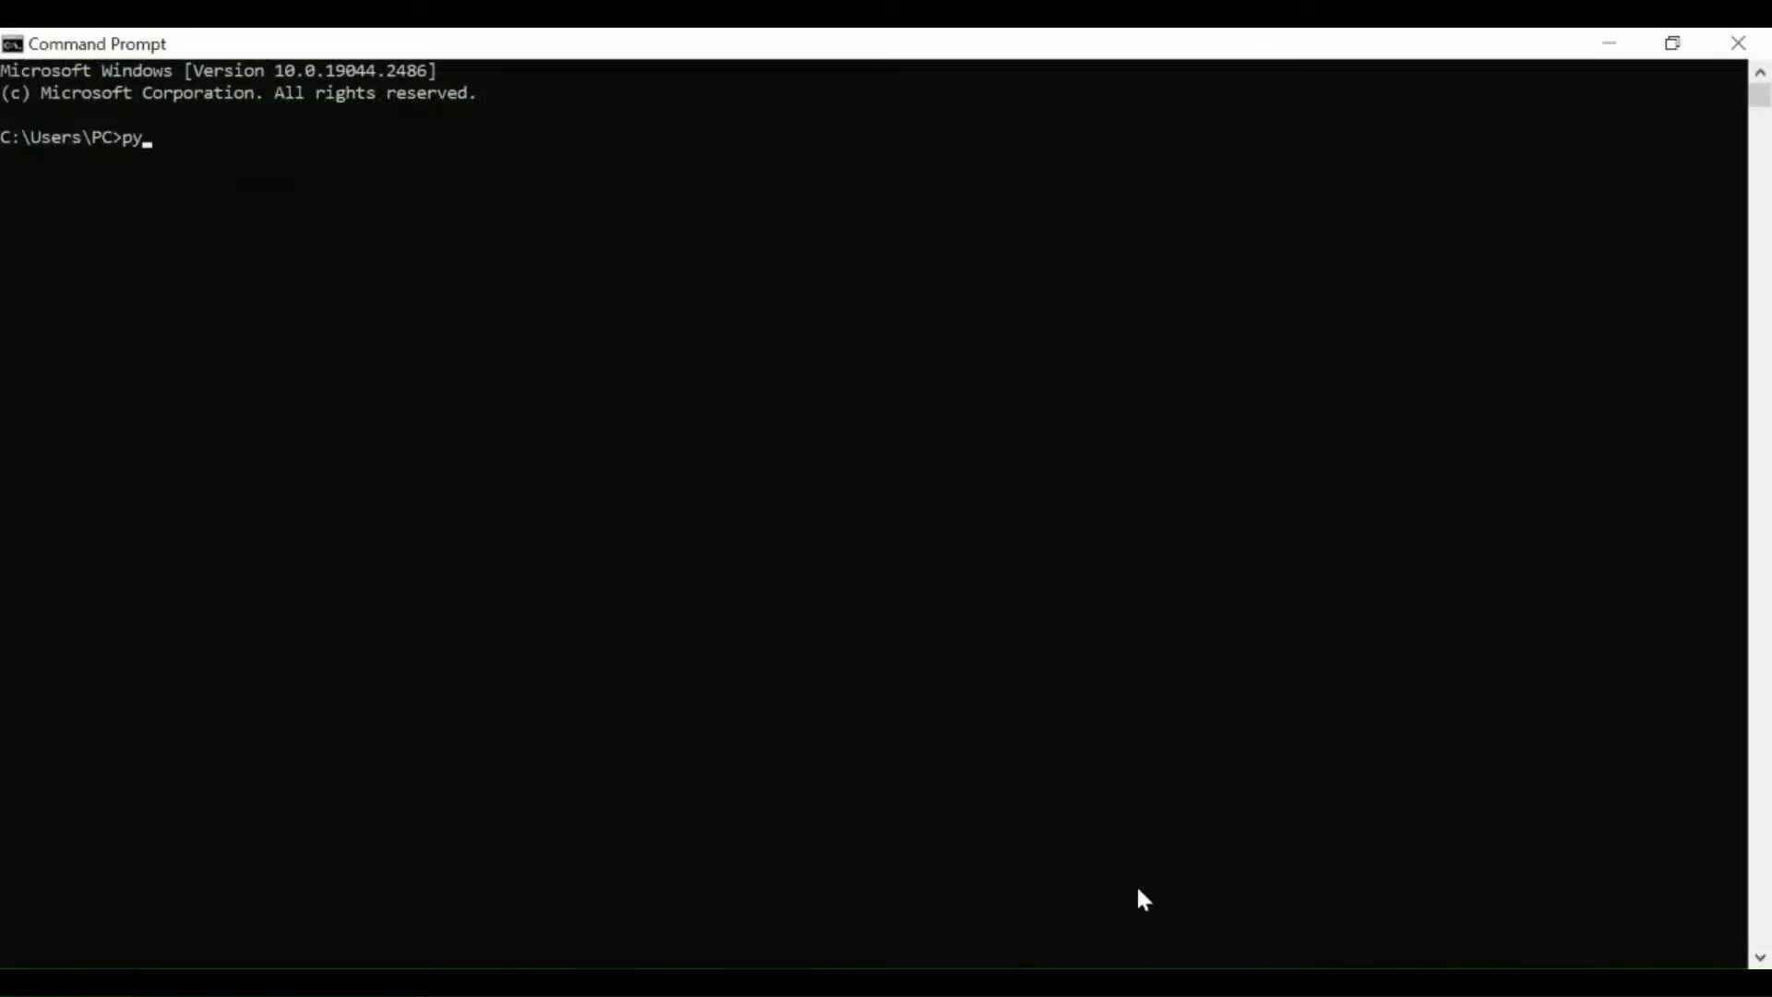
{"action": "type", "text": "thon -"}
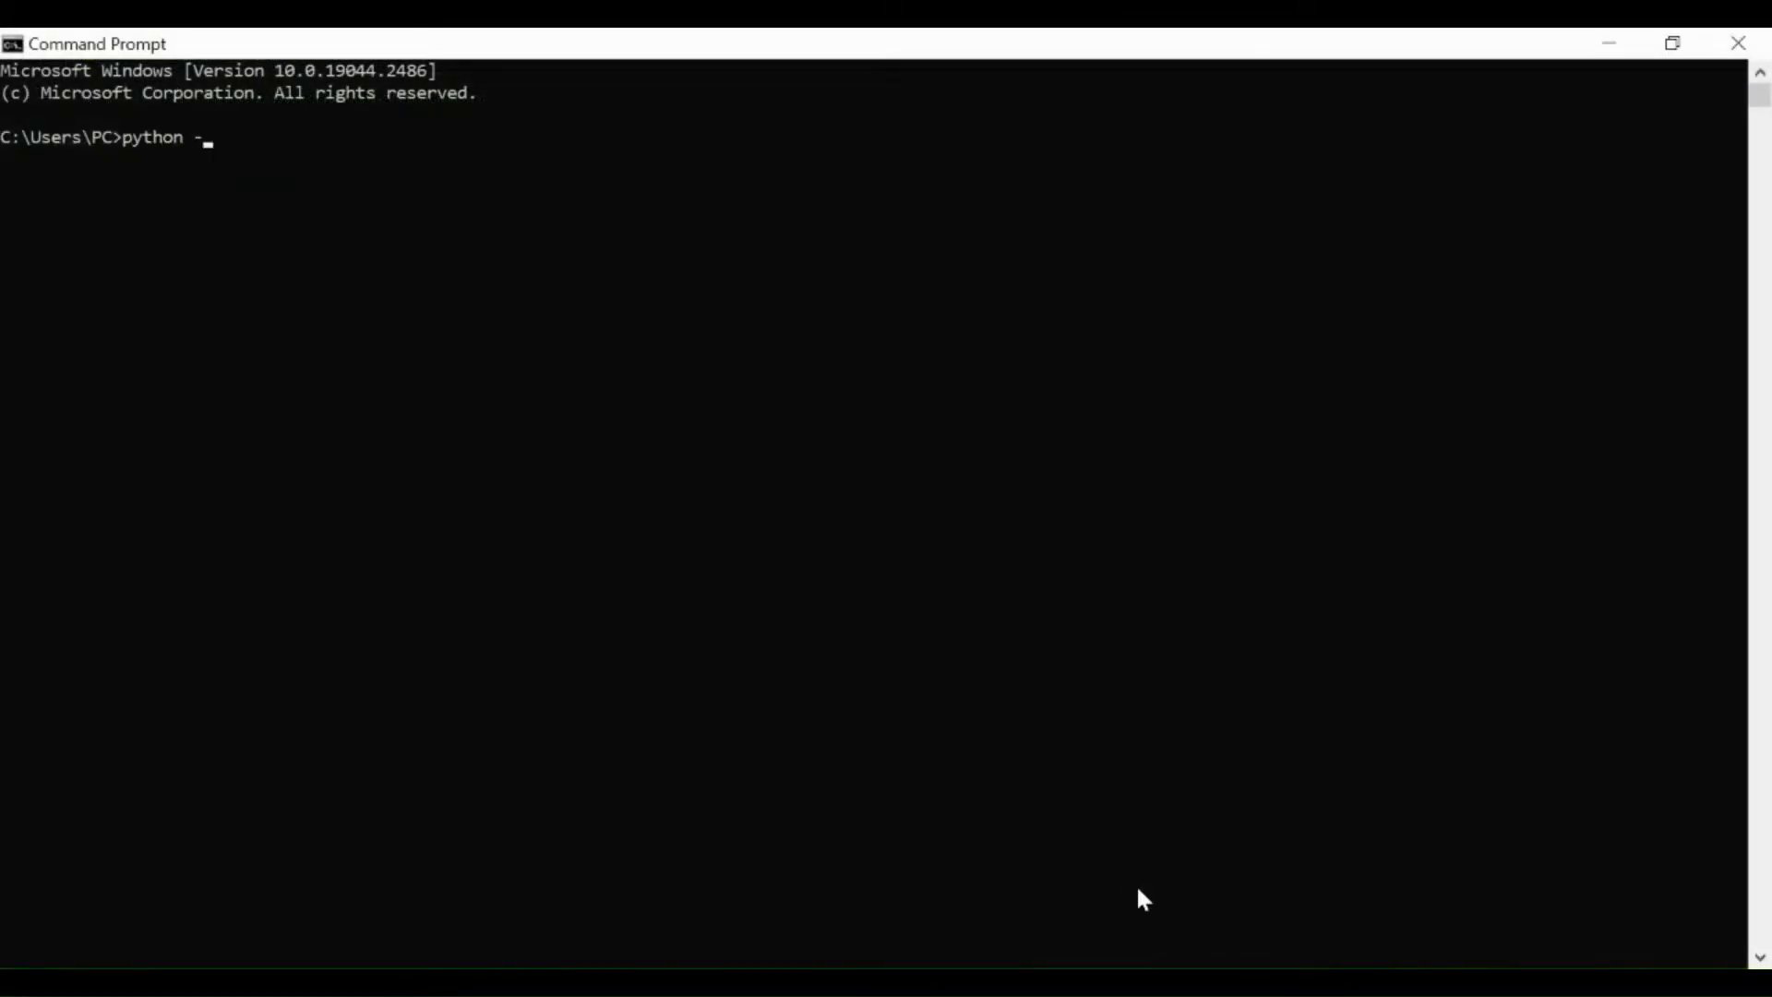
{"action": "type", "text": "-versi"}
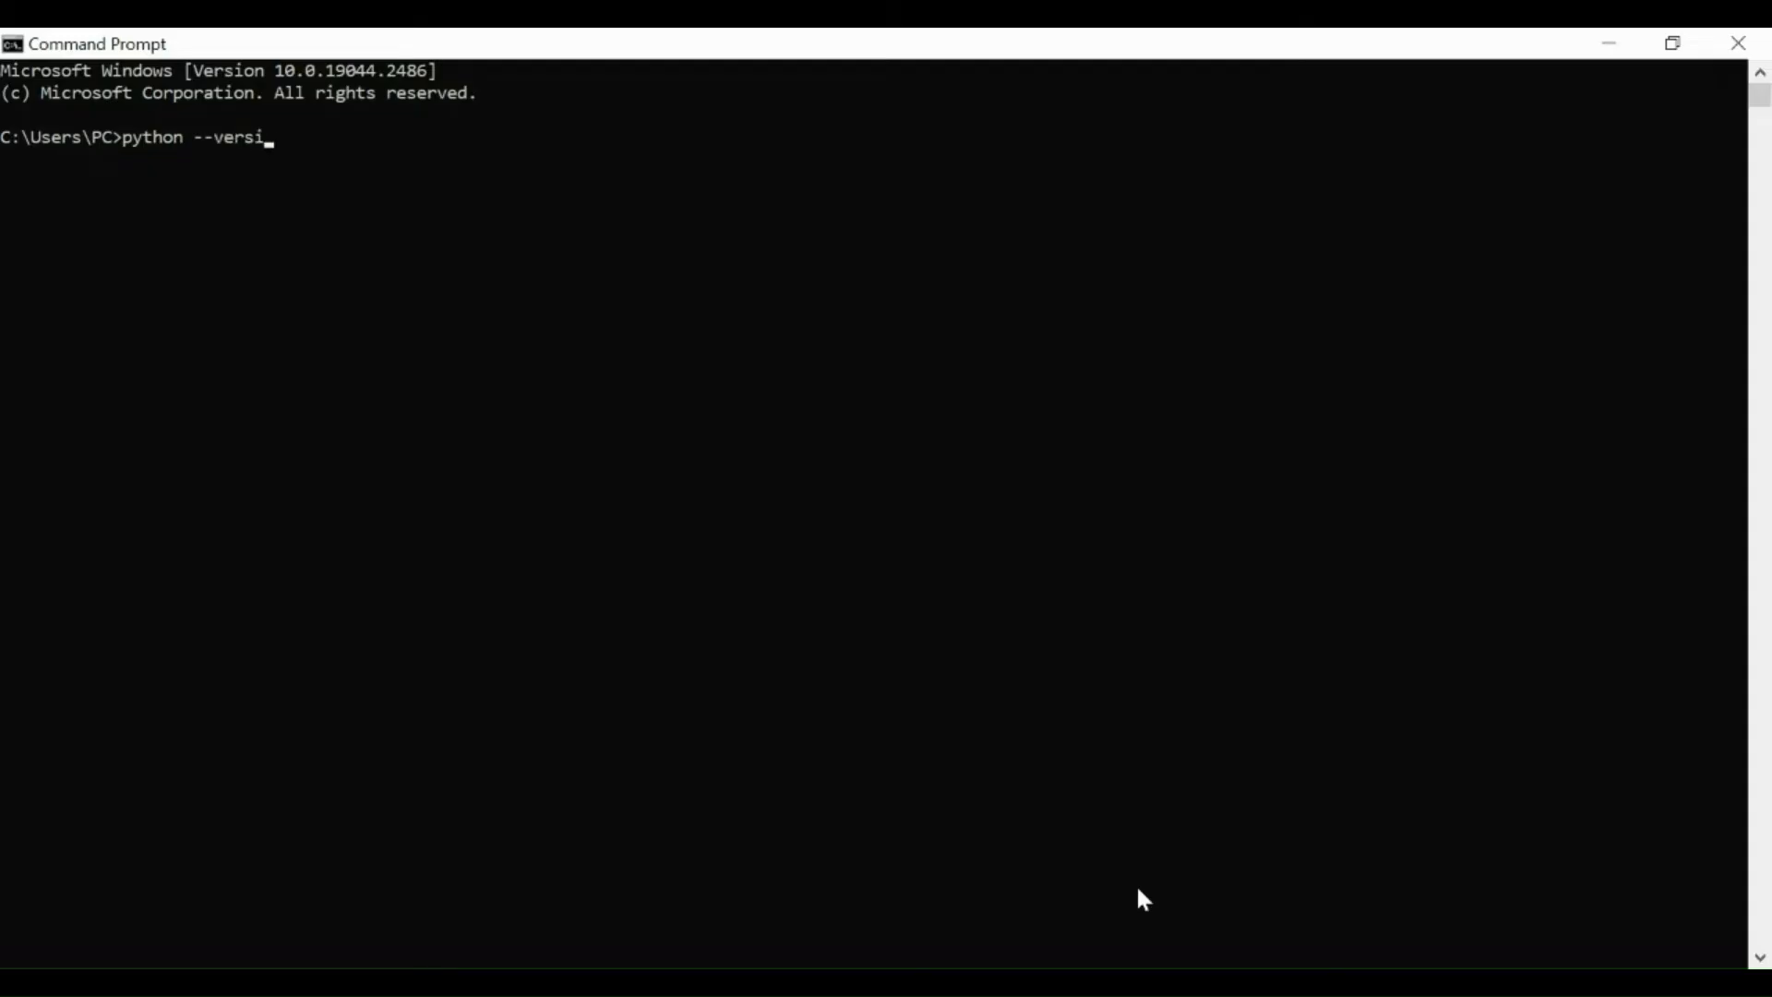
{"action": "key", "text": "Enter"}
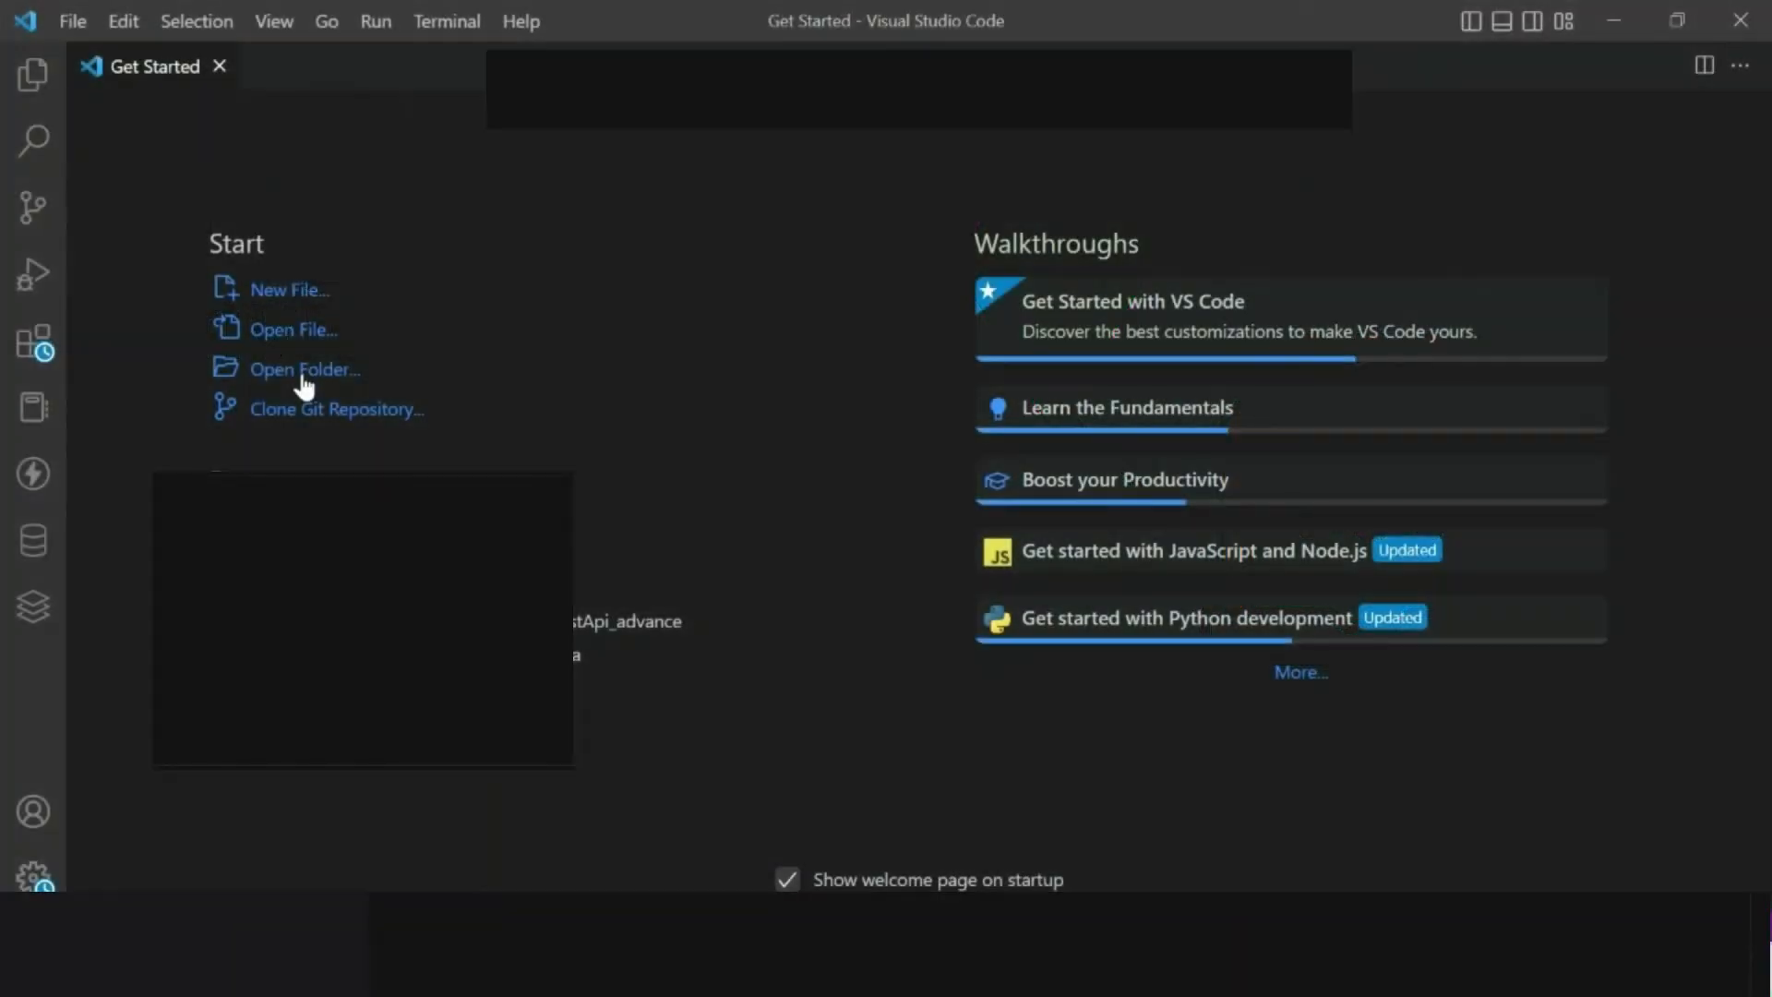
Open the Desktop 'project' folder as the Visual Studio Code workspace.
{"action": "left_click", "coordinate": [303, 369]}
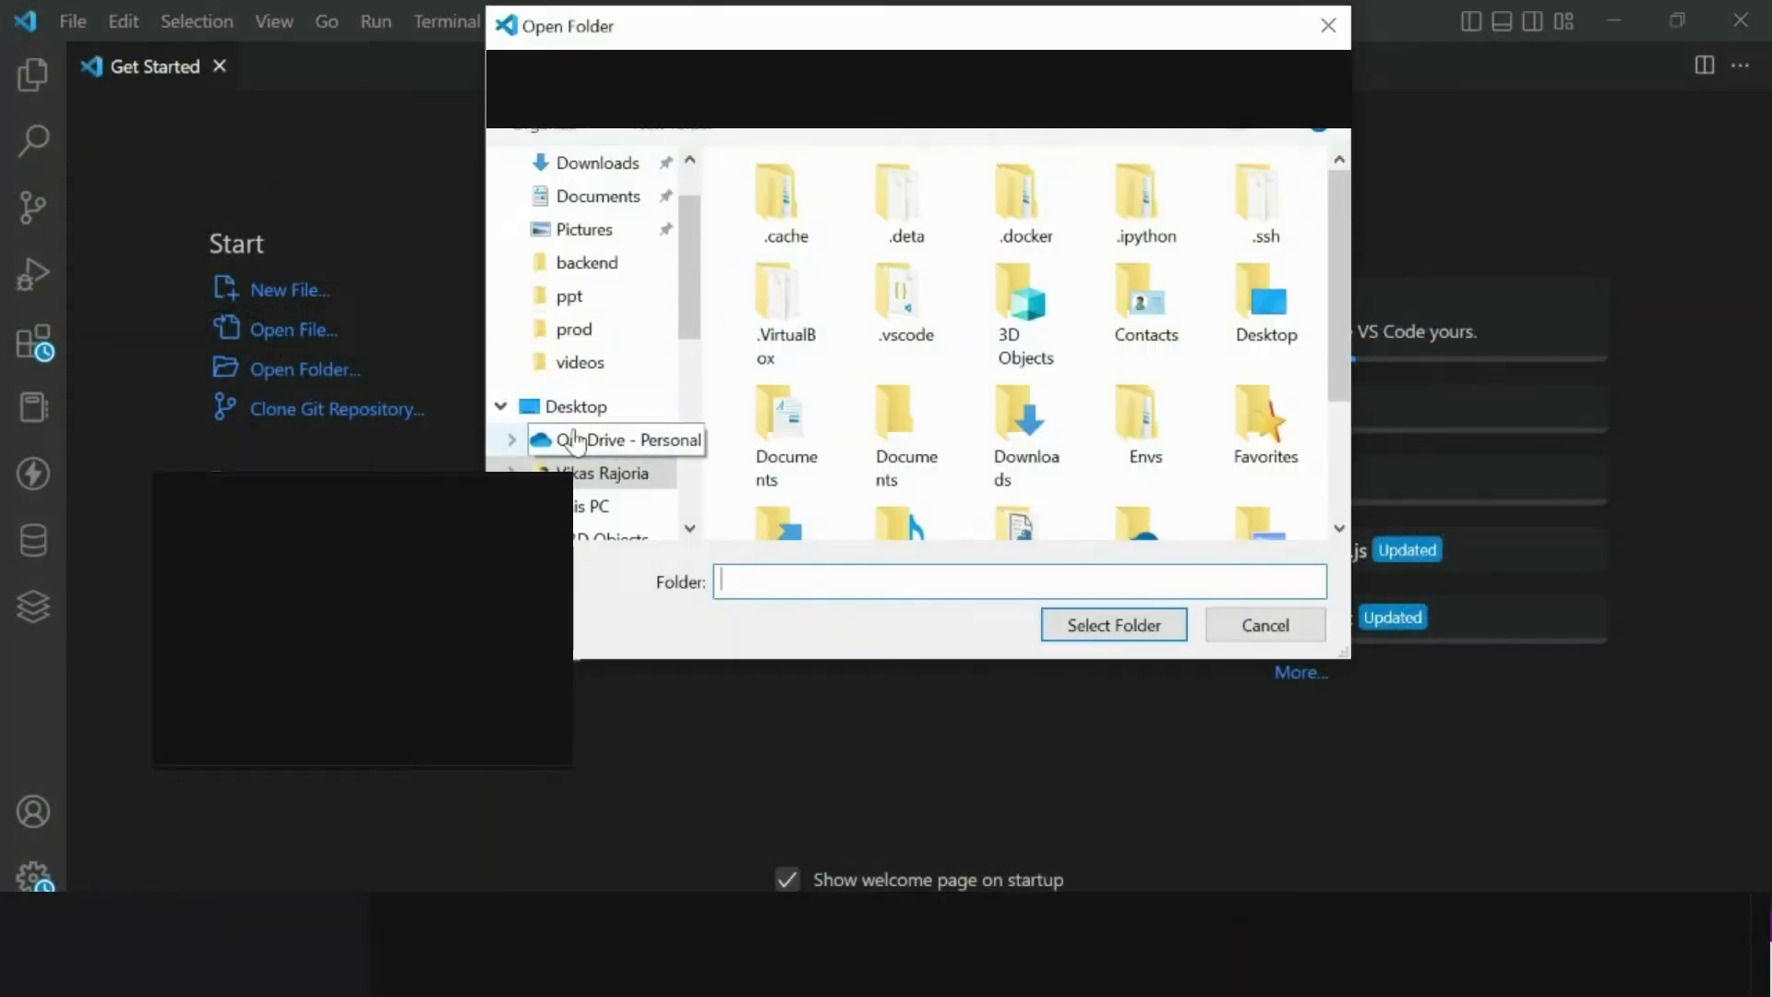
{"action": "left_click", "coordinate": [578, 406]}
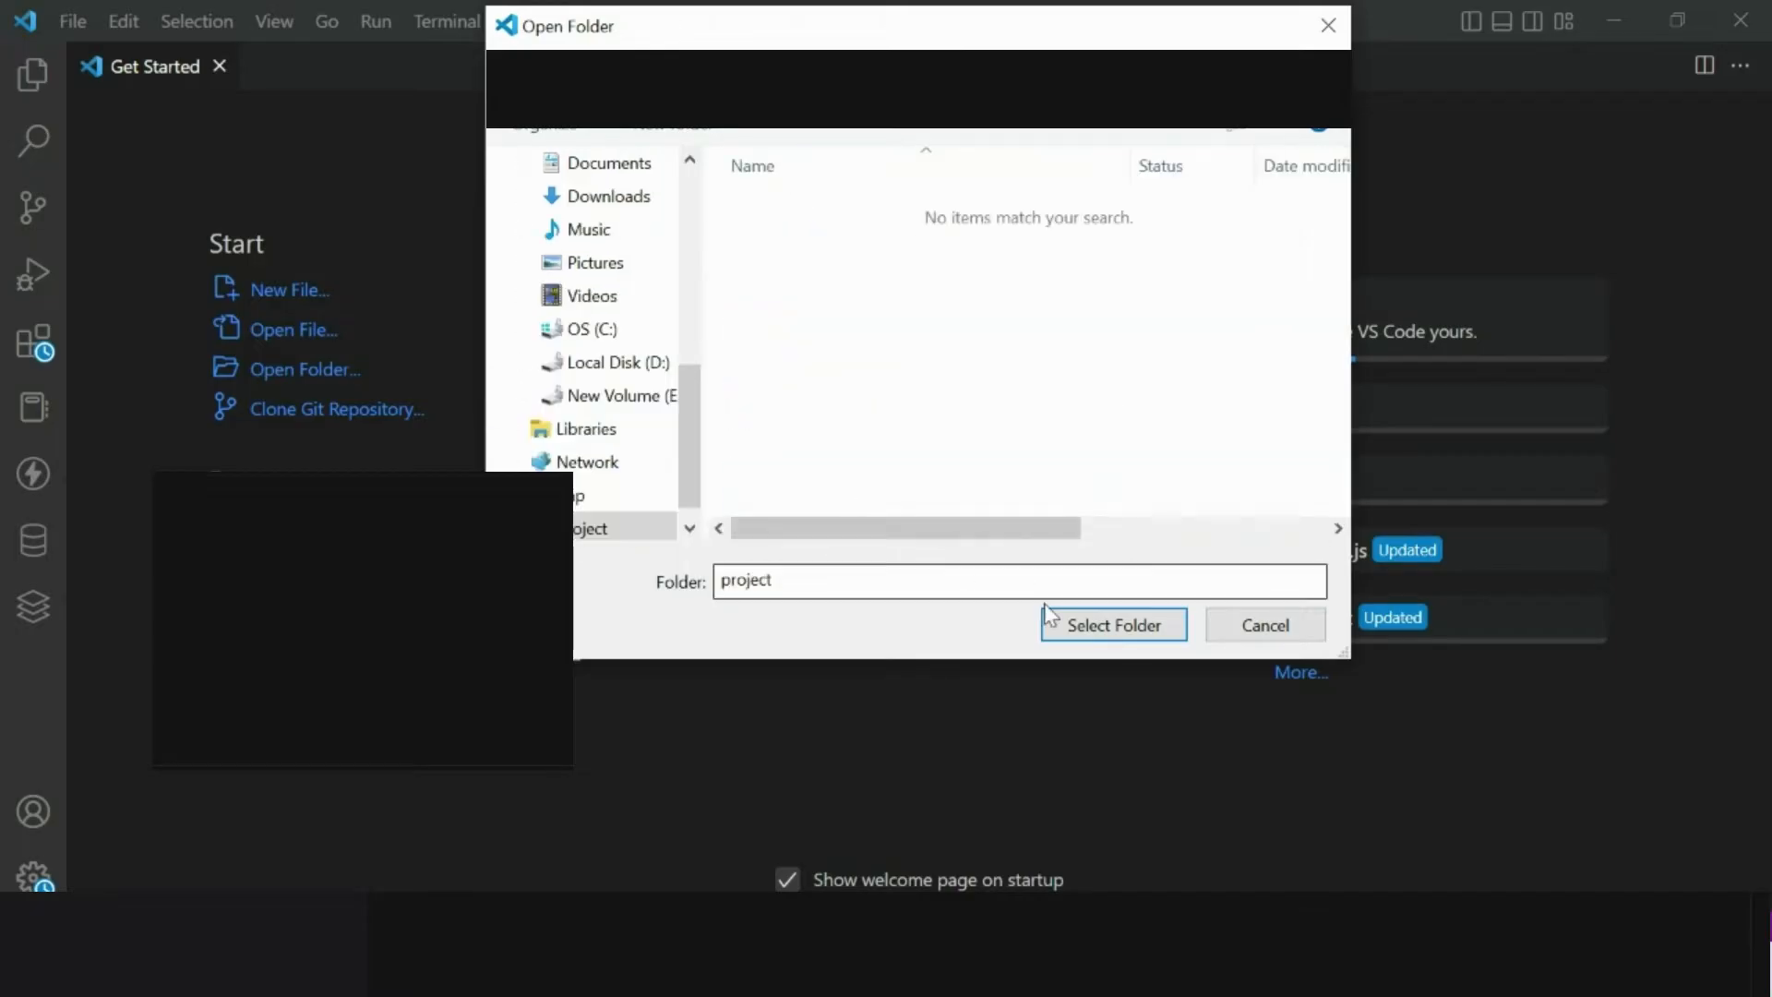
{"action": "left_click", "coordinate": [1113, 625]}
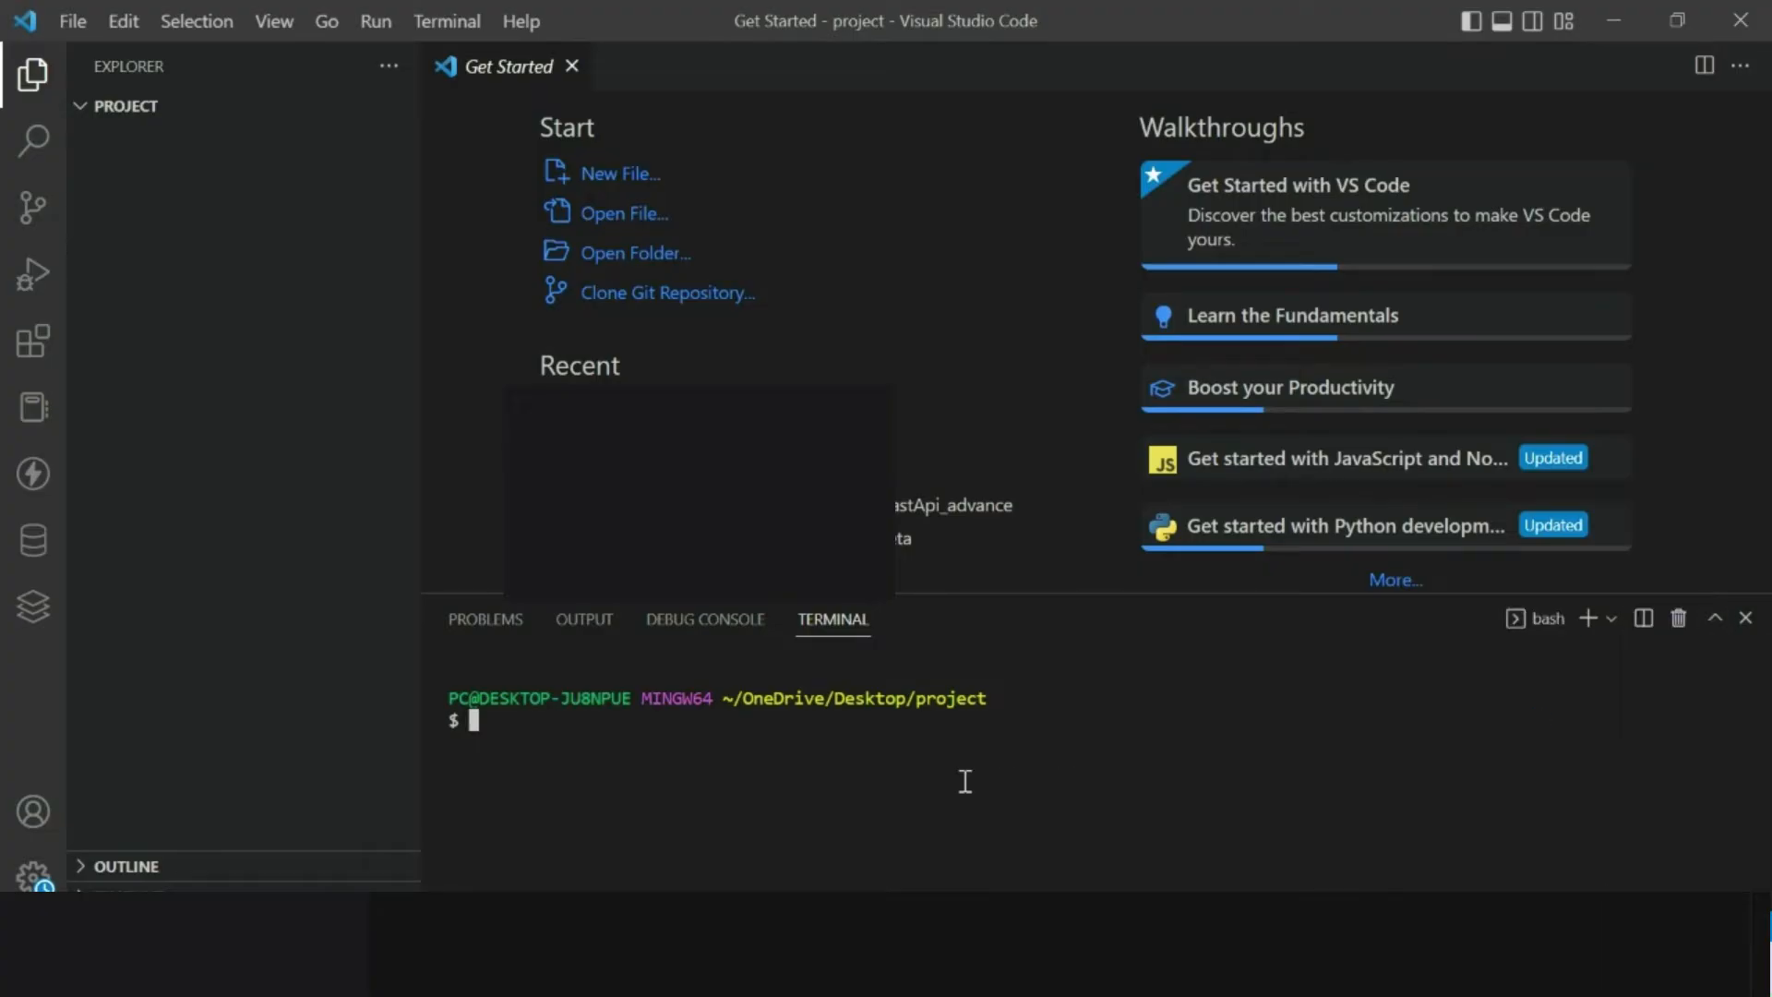
Run 'python -m venv virtual' in the terminal to create the 'virtual' environment.
{"action": "type", "text": "python -m"}
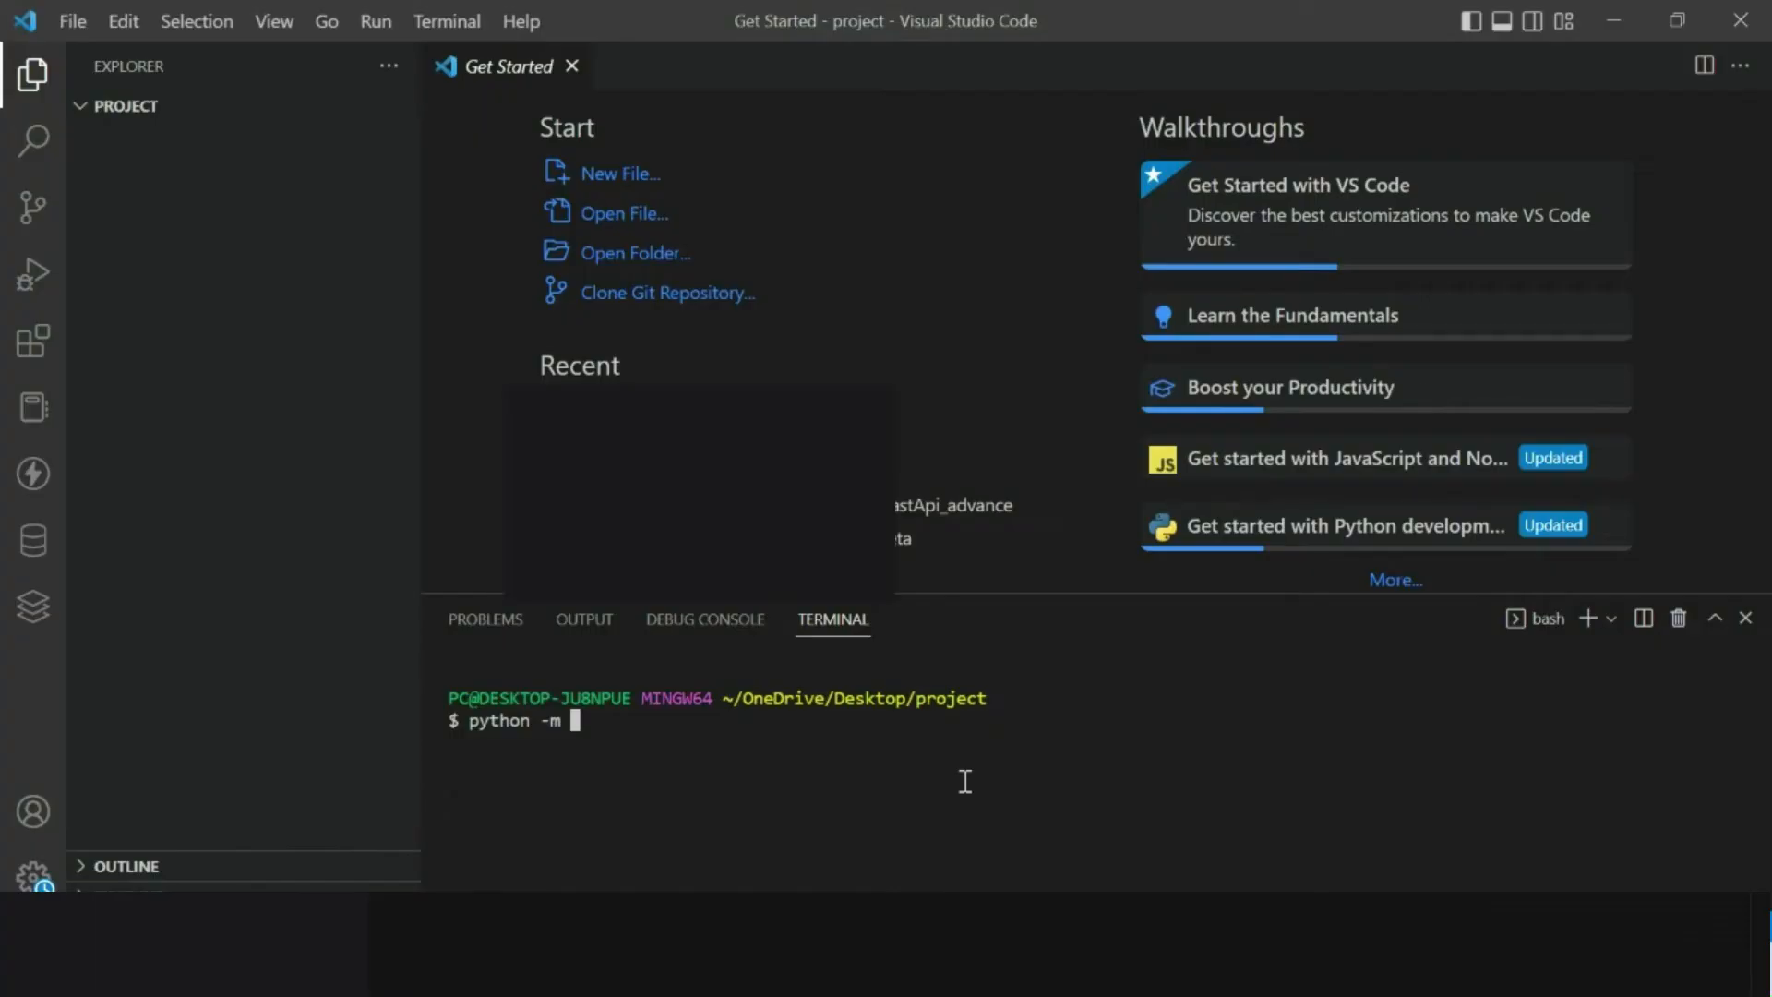
{"action": "type", "text": "venv virtual"}
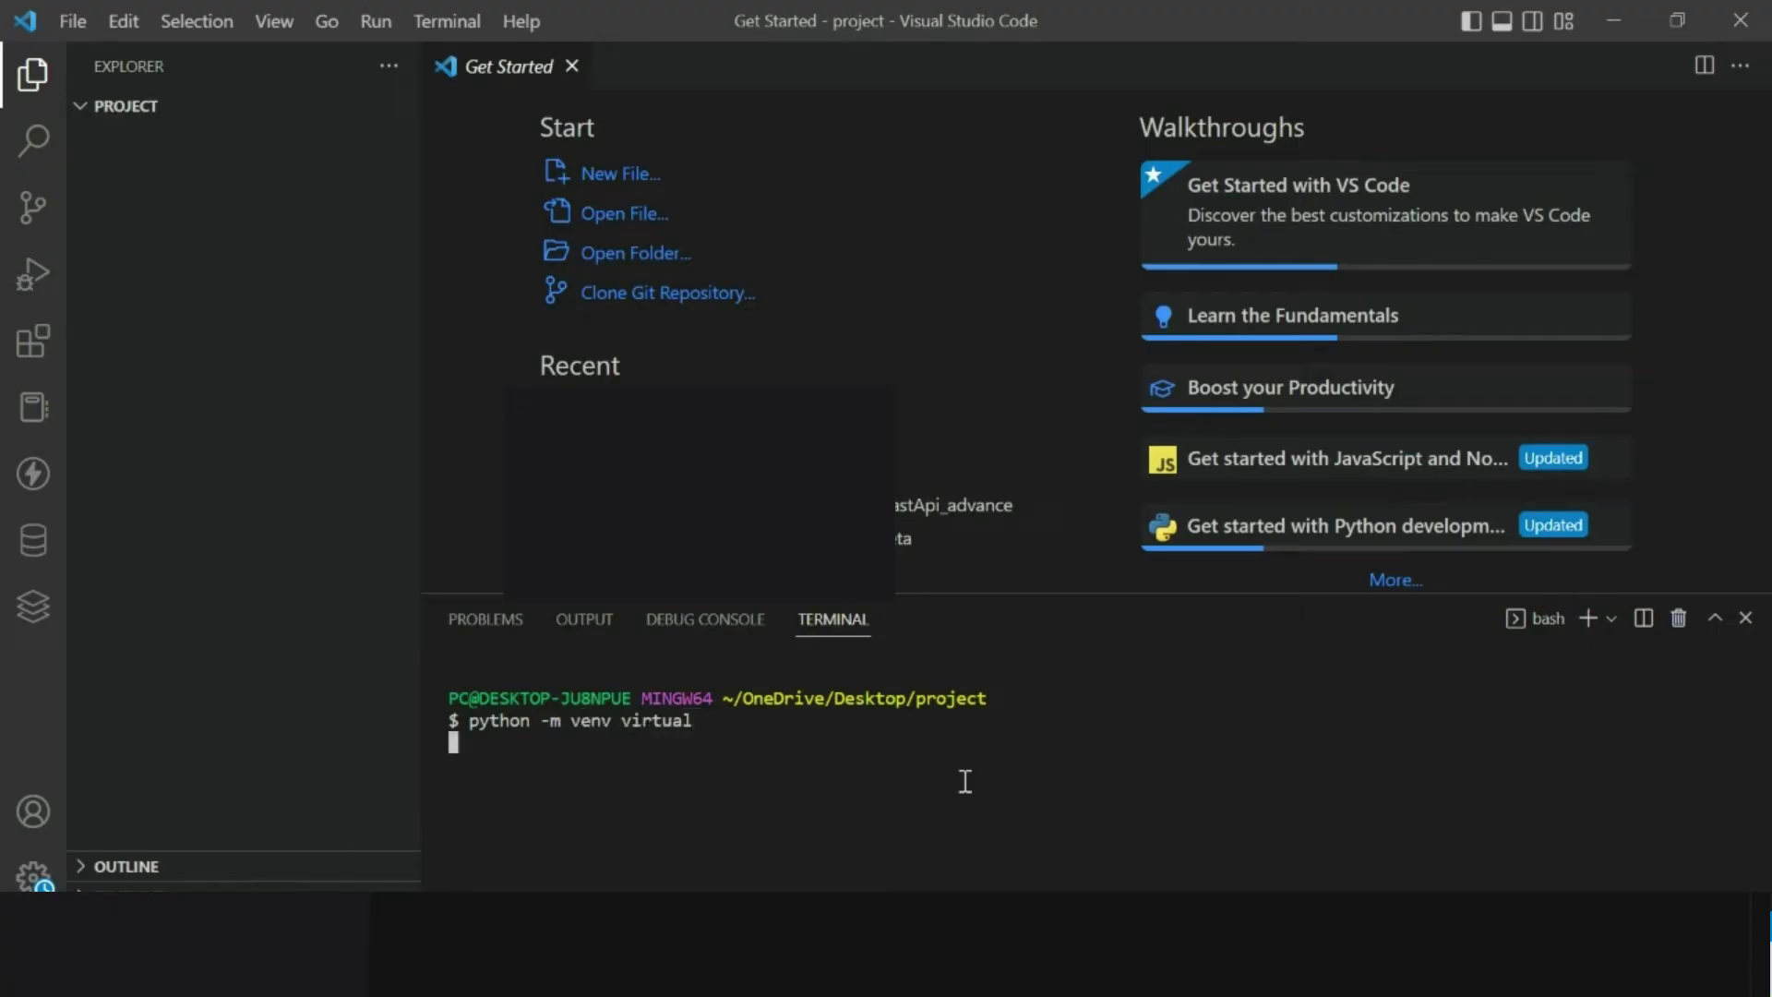
{"action": "key", "text": "Enter"}
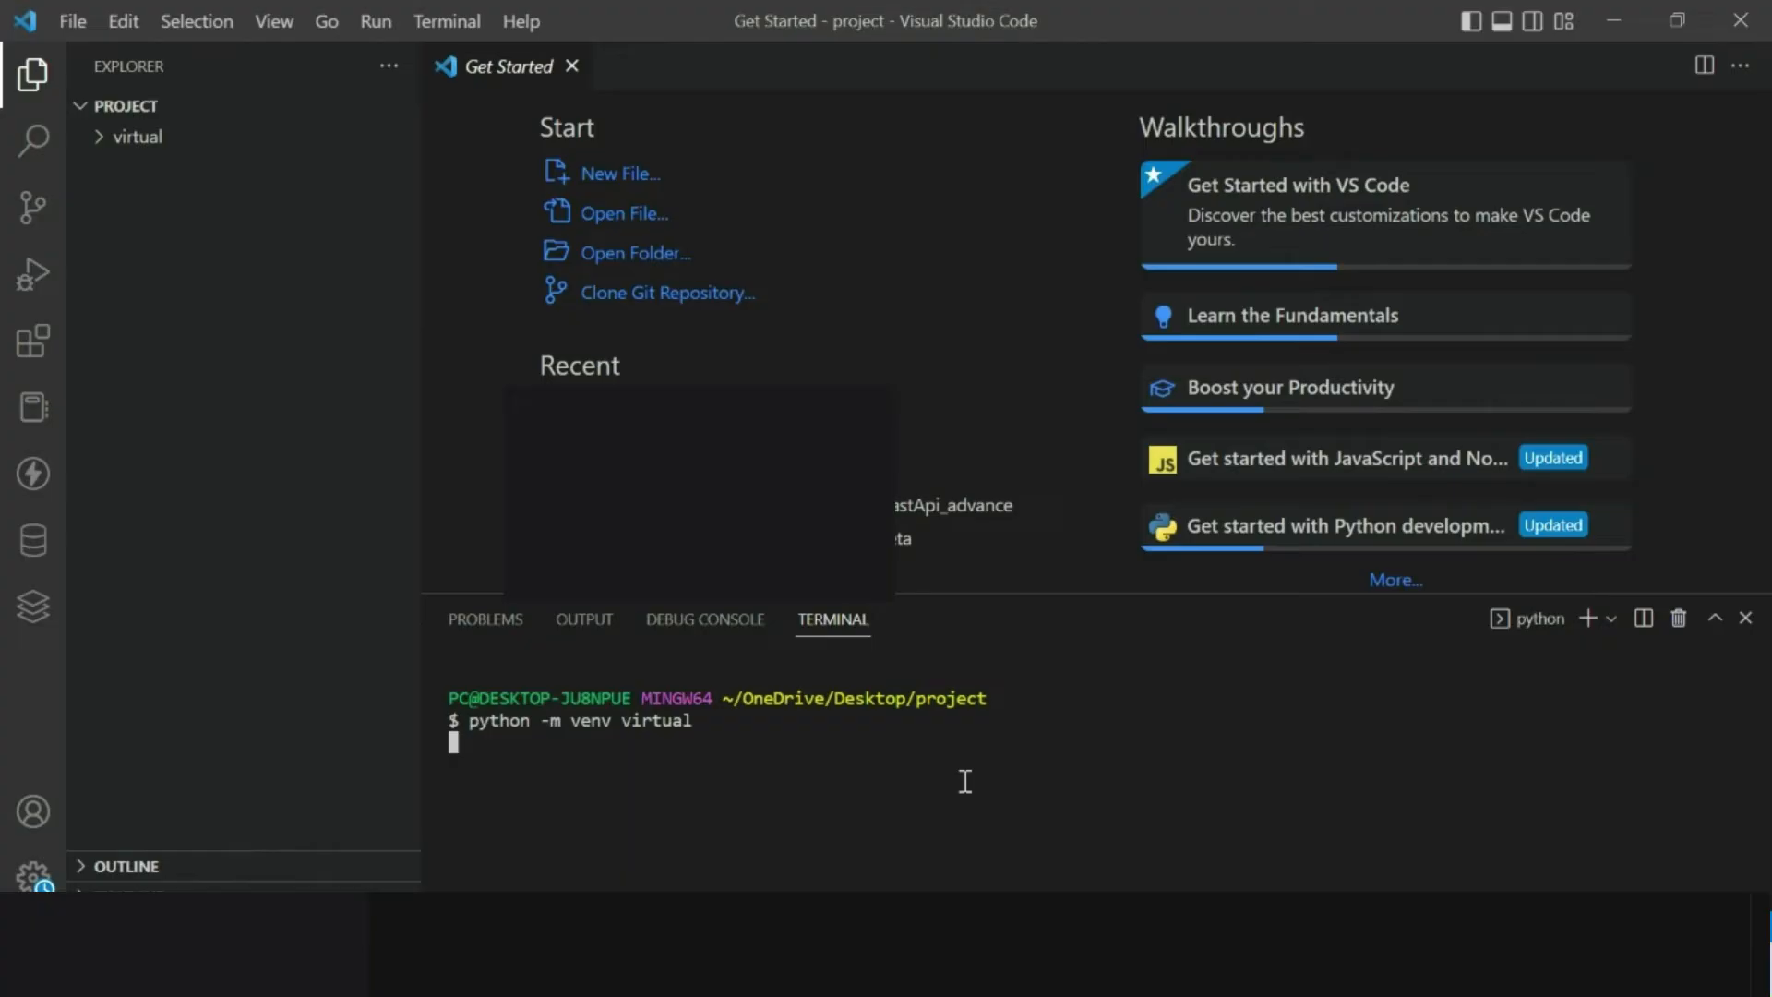
{"action": "left_click", "coordinate": [132, 137]}
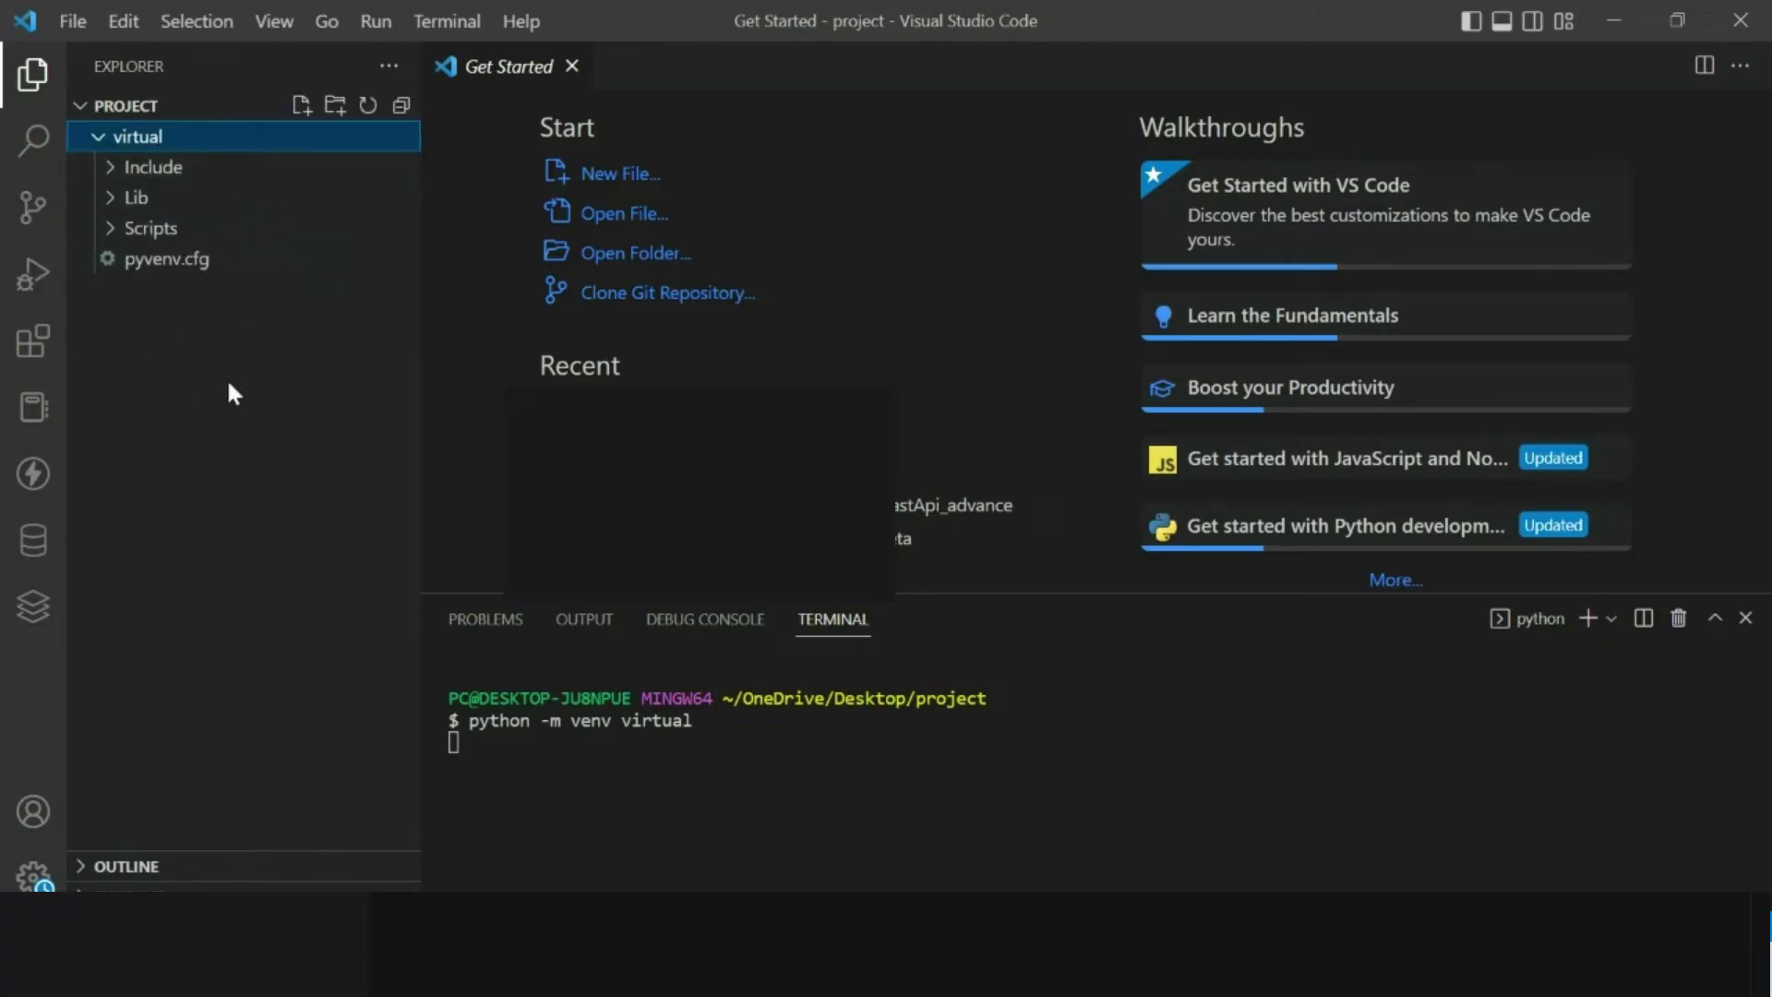
{"action": "mouse_move", "coordinate": [164, 338]}
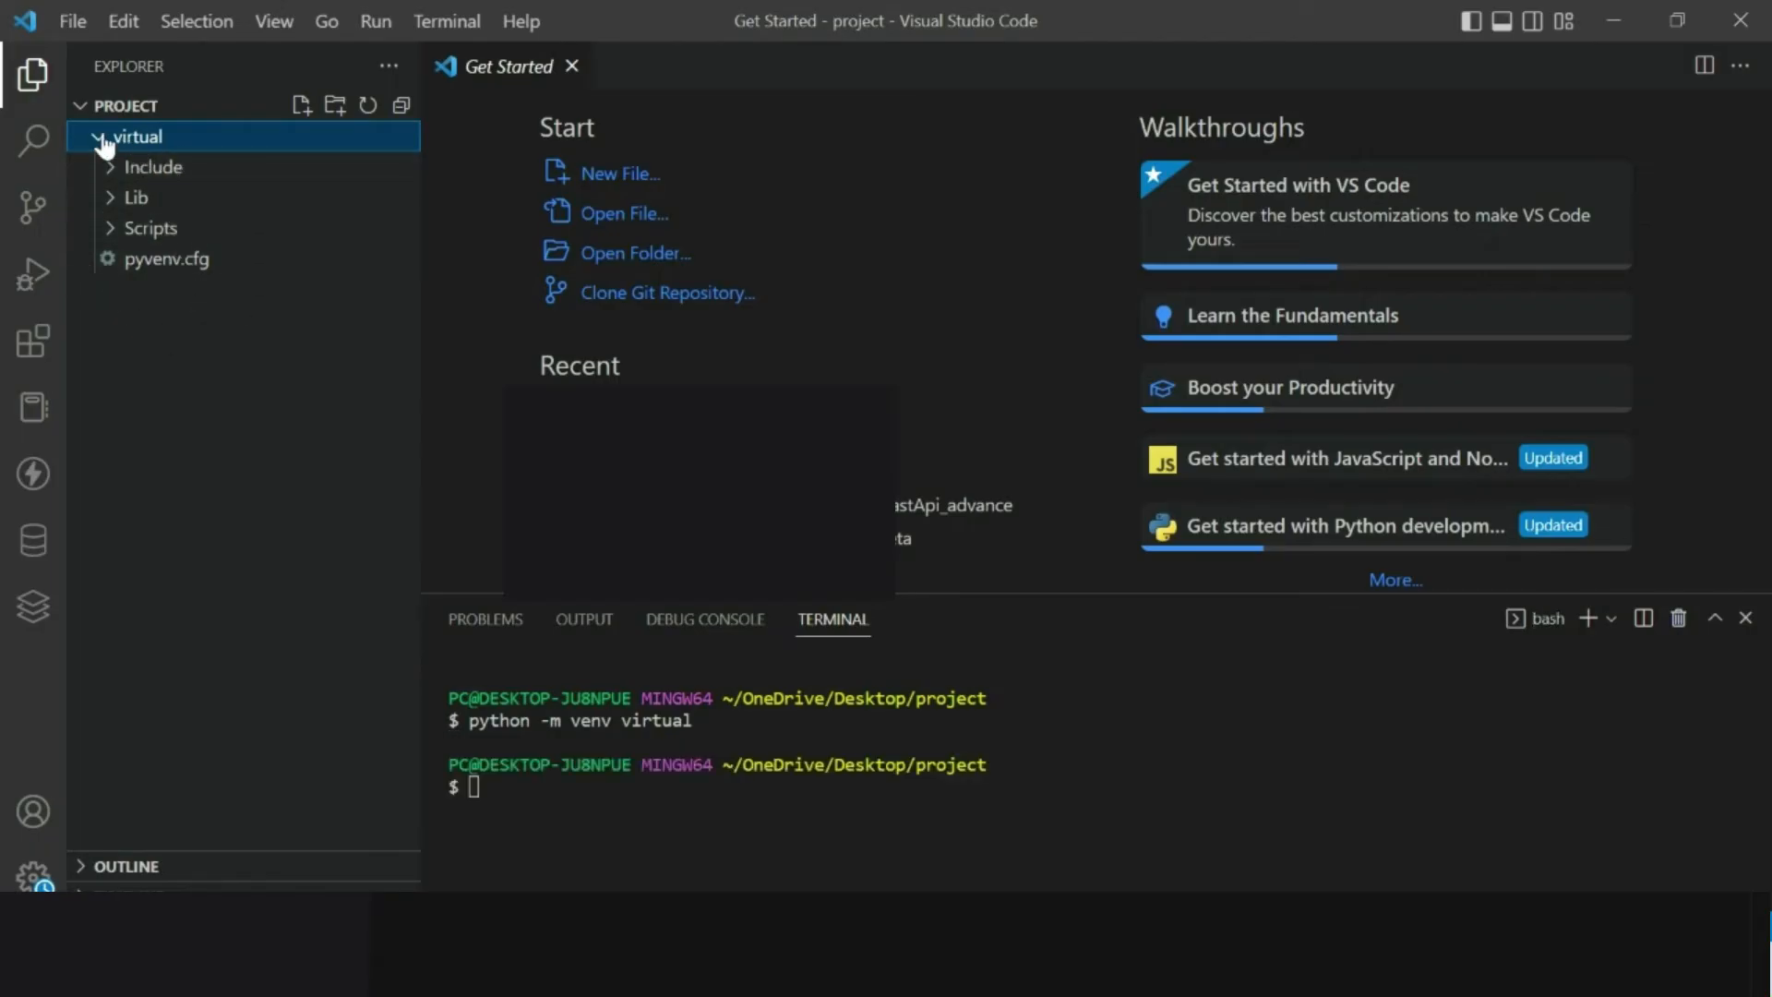
{"action": "left_click", "coordinate": [100, 137]}
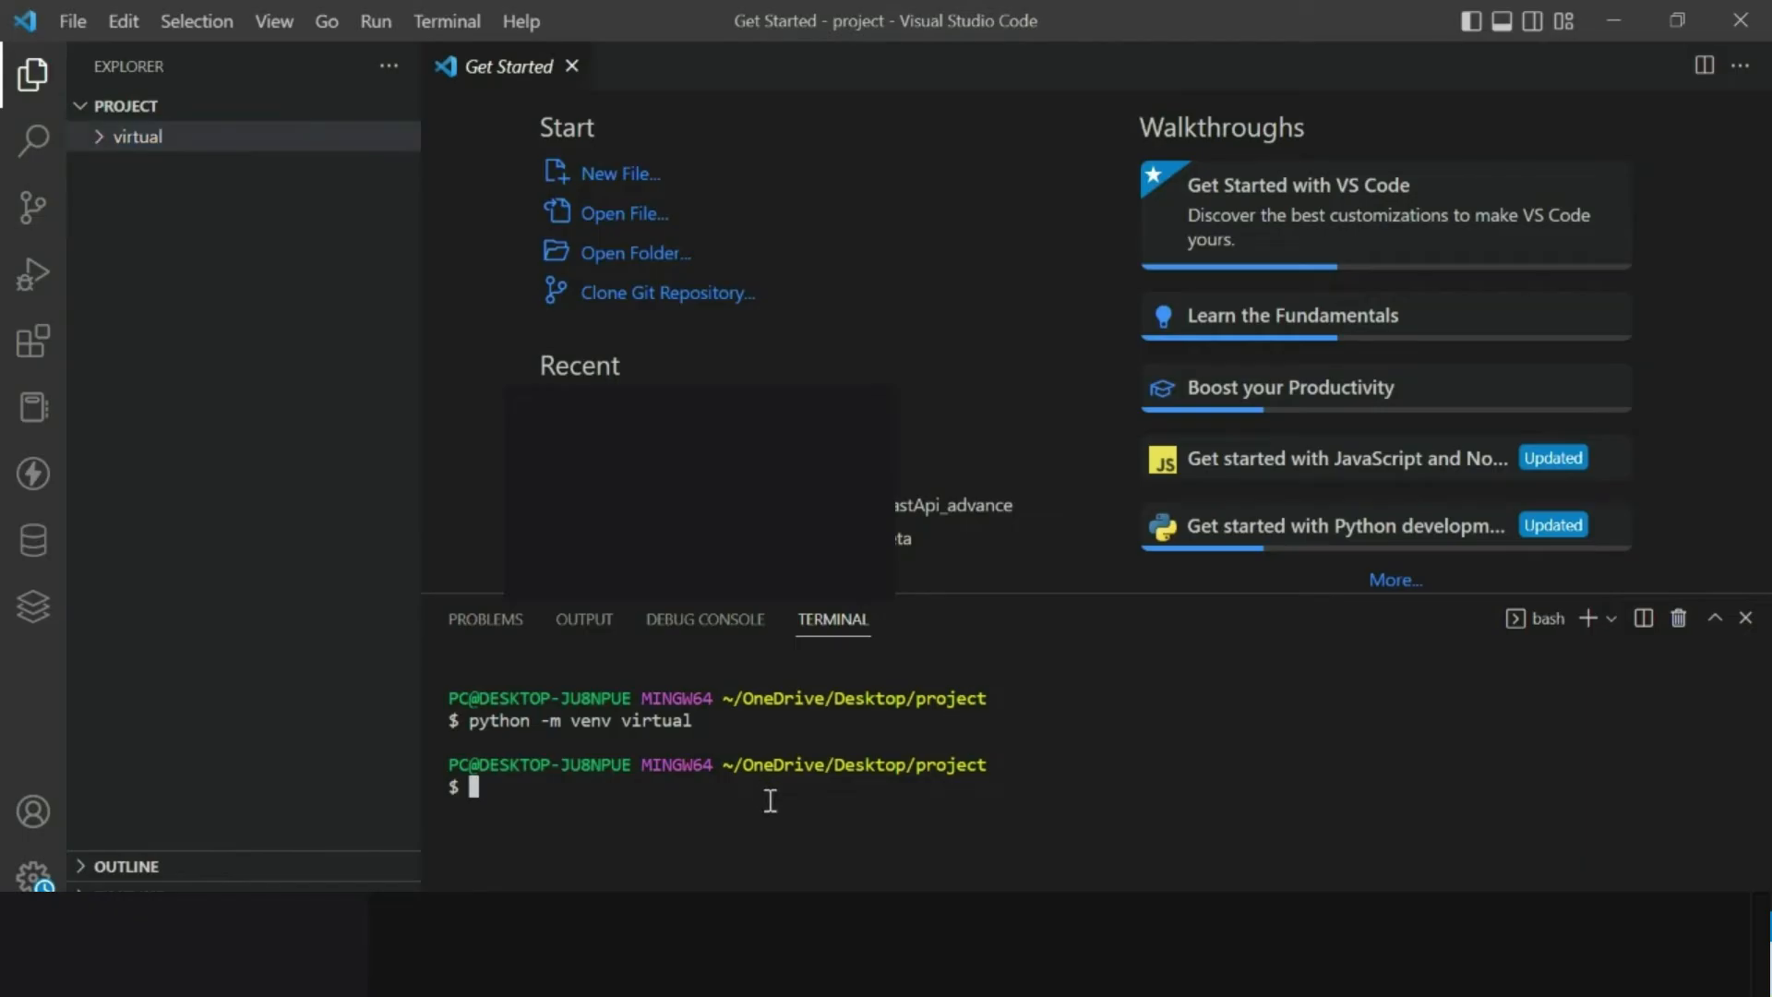
{"action": "type", "text": "pythp"}
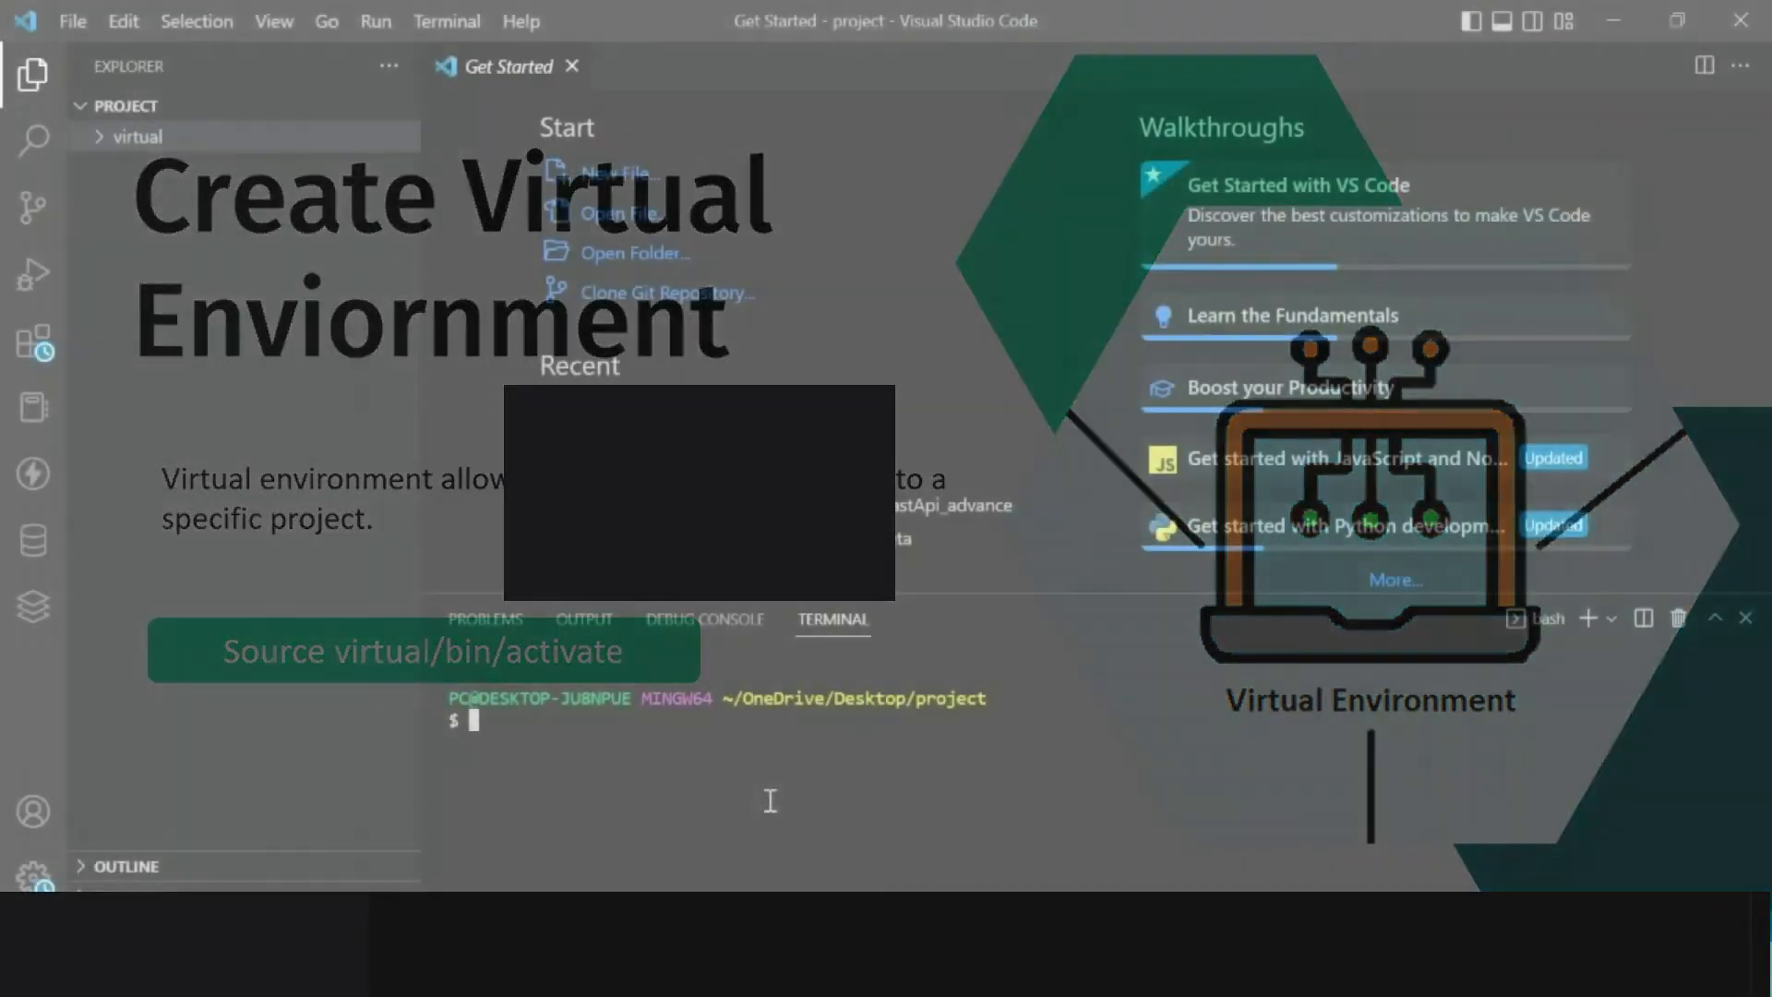
Activate the environment with 'source virtual/scripts/activate' and get a fresh prompt.
{"action": "type", "text": "source virt"}
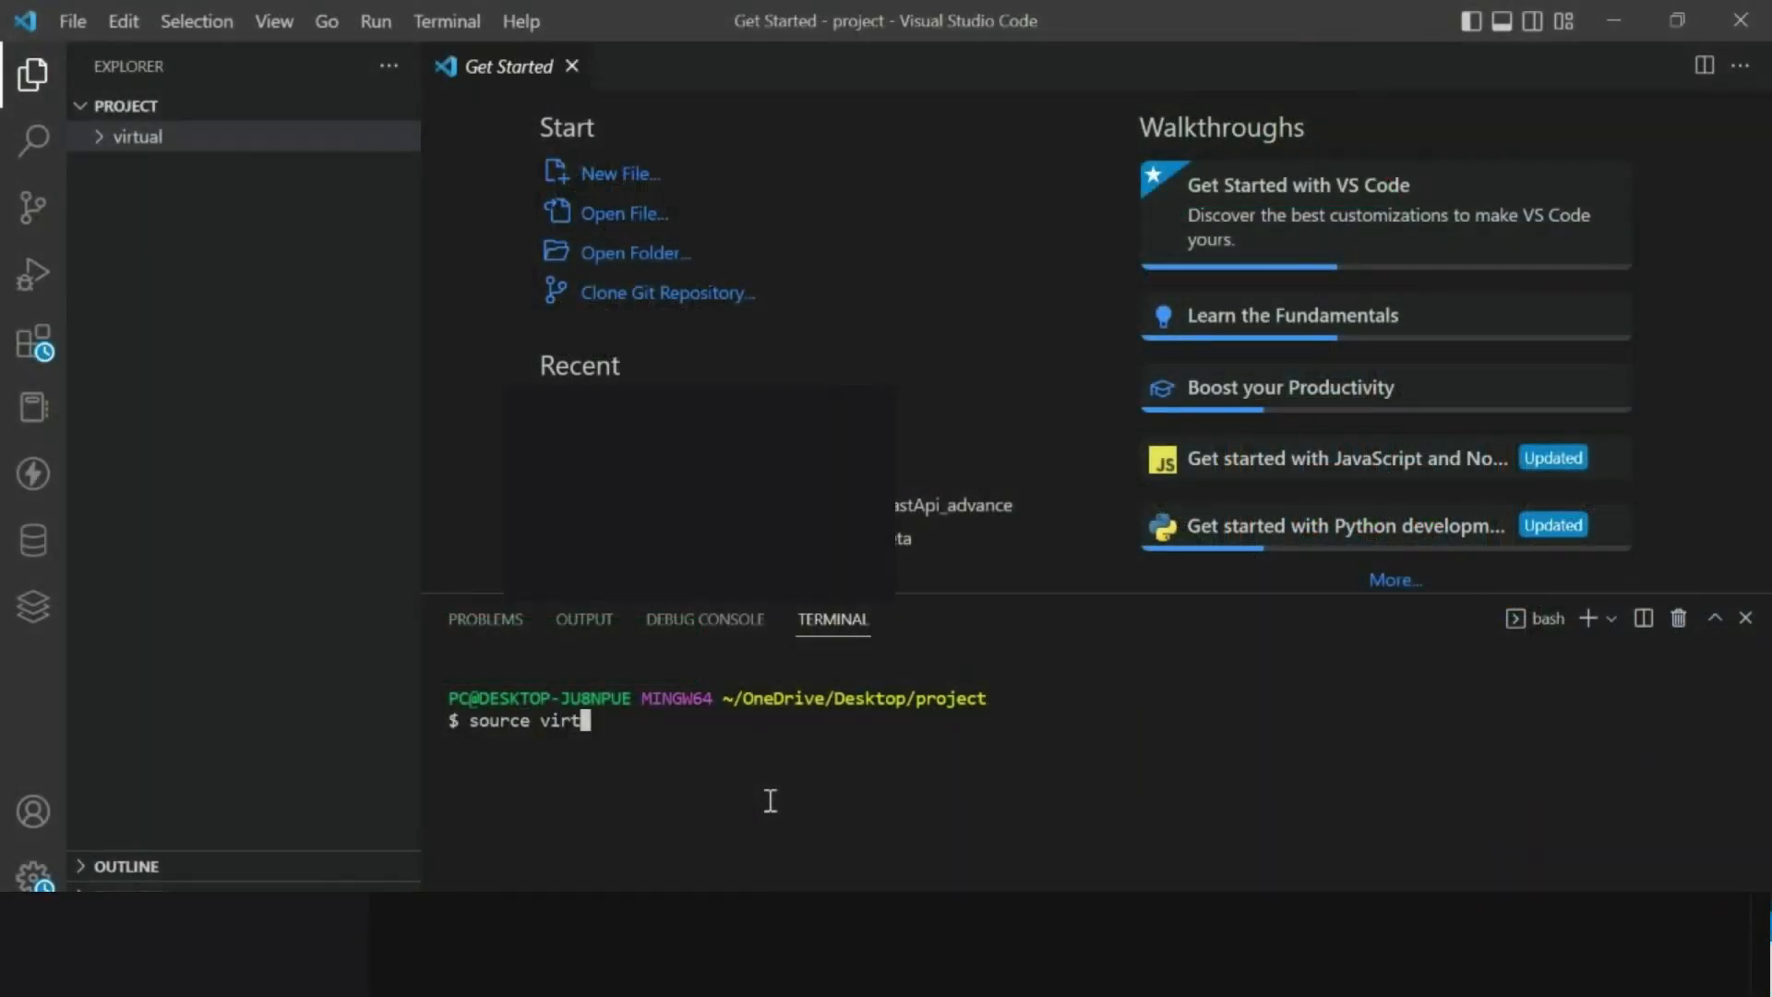
{"action": "type", "text": "ual/sc"}
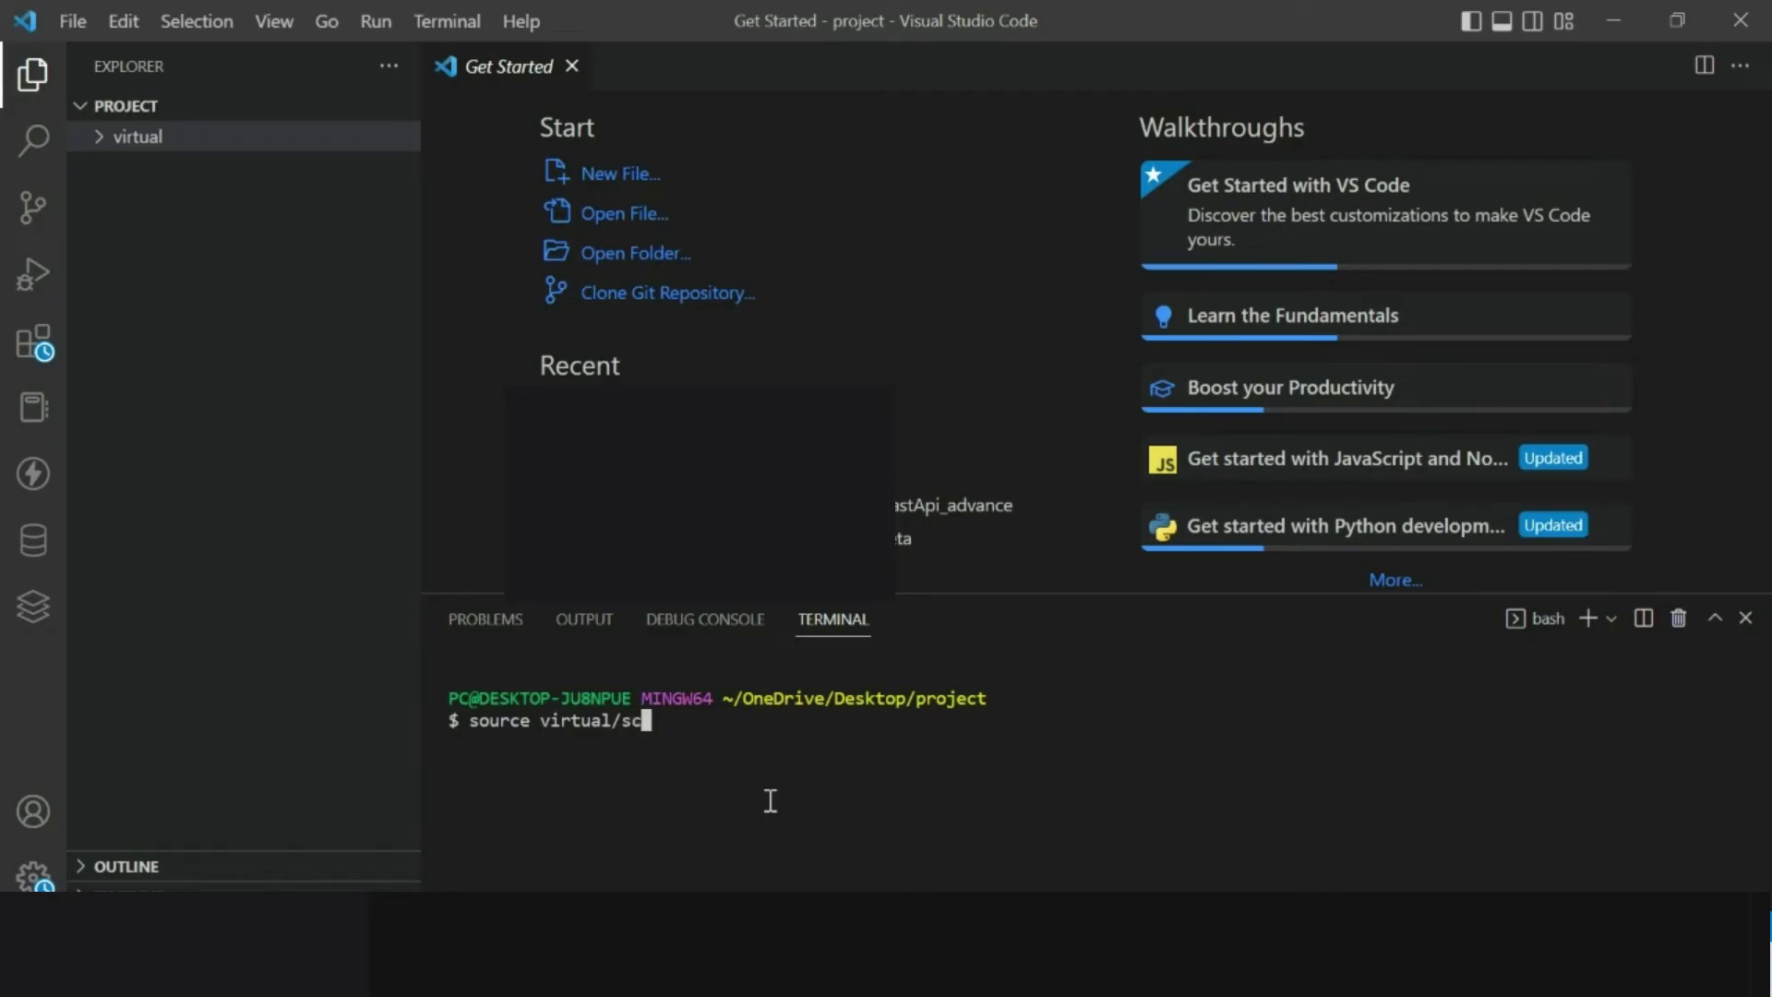
{"action": "type", "text": "ripts/ac"}
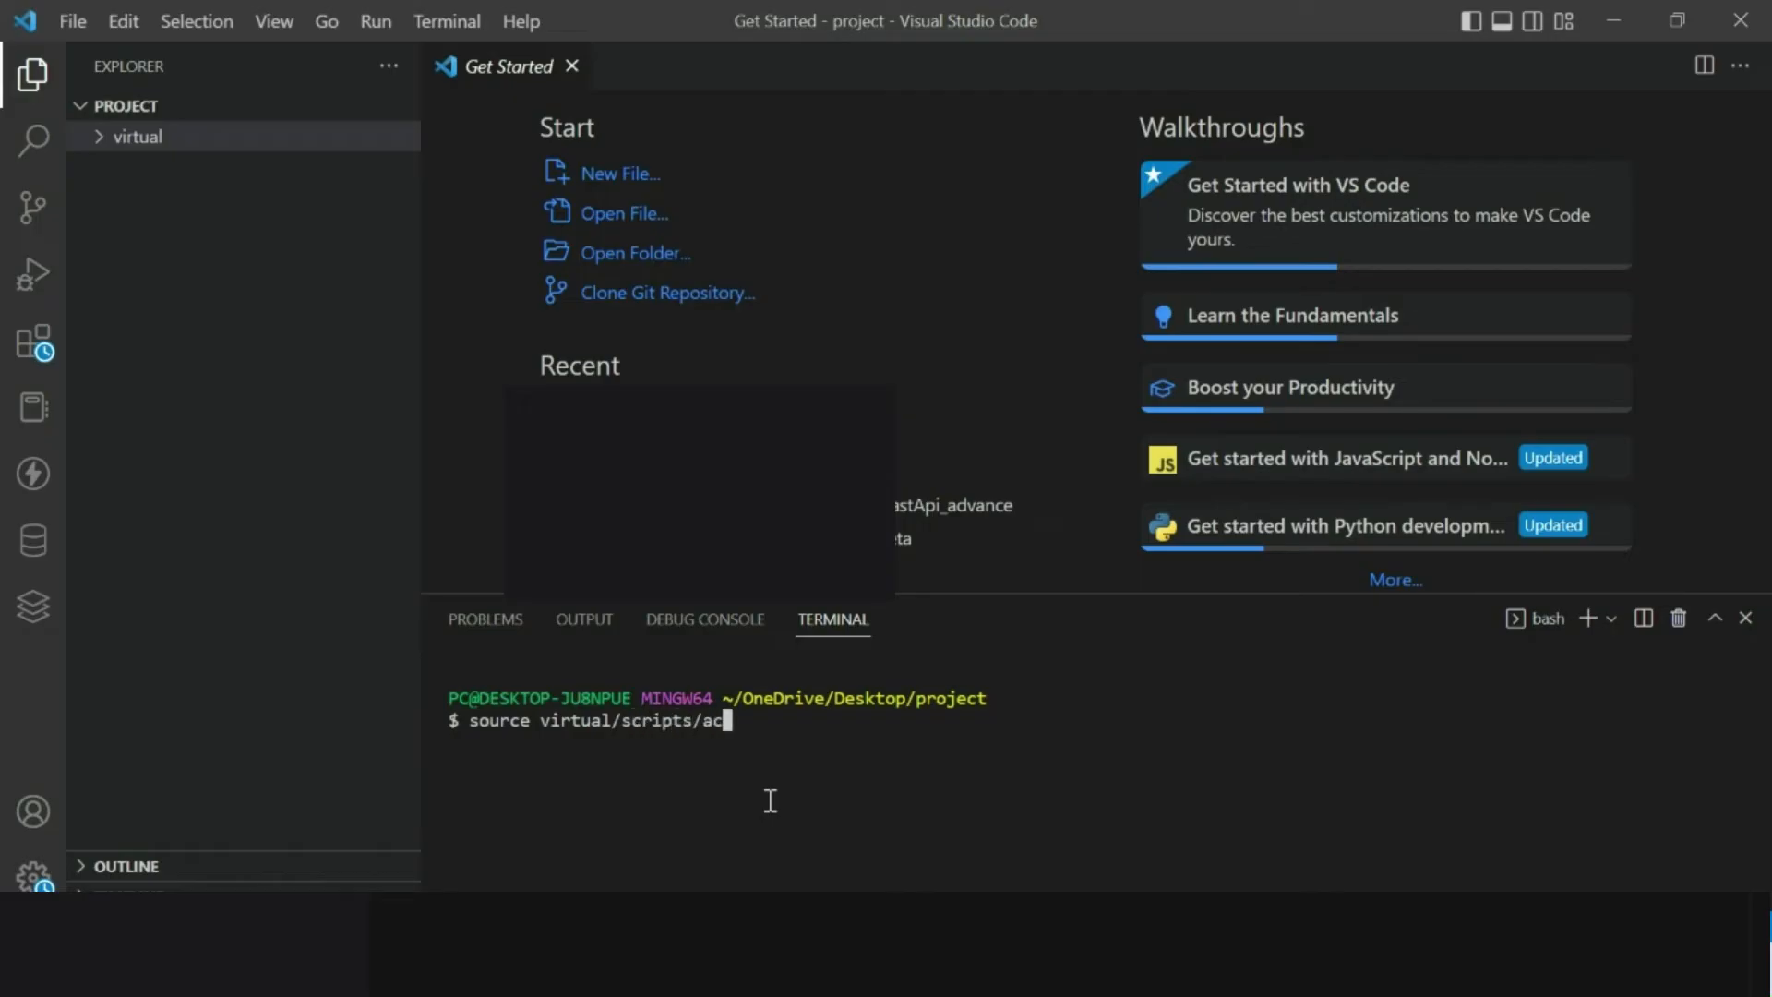
{"action": "type", "text": "tivate"}
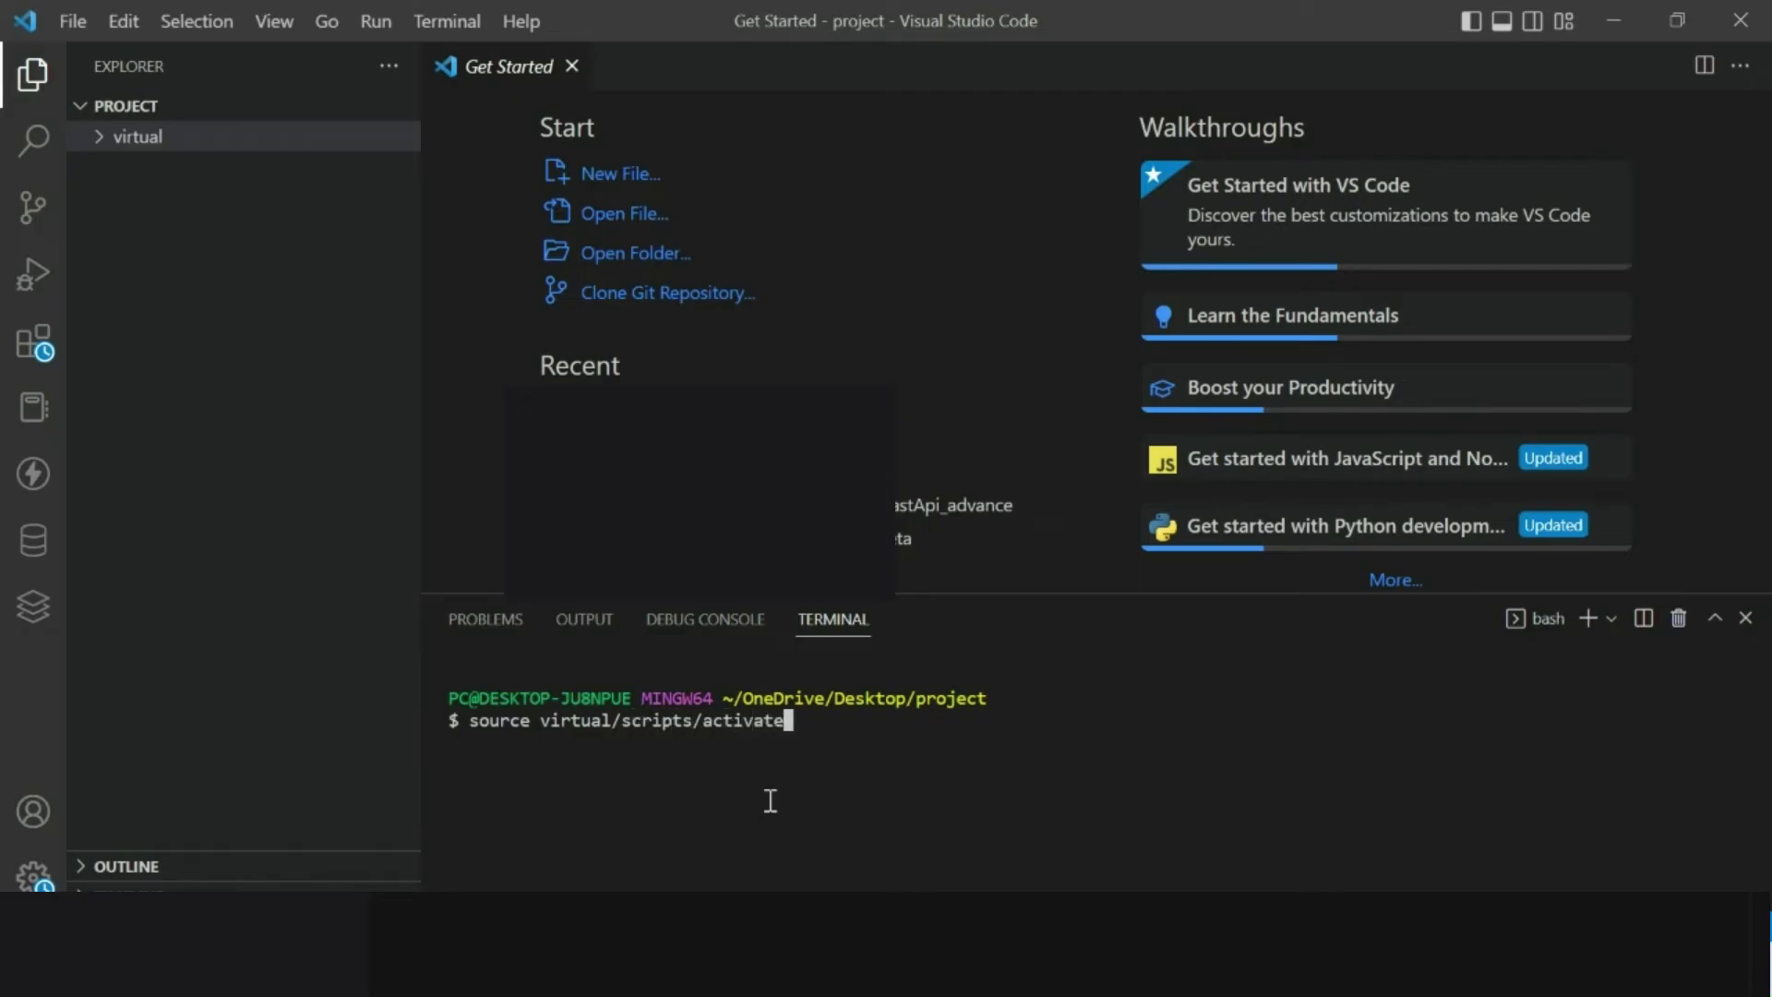
{"action": "key", "text": "Enter"}
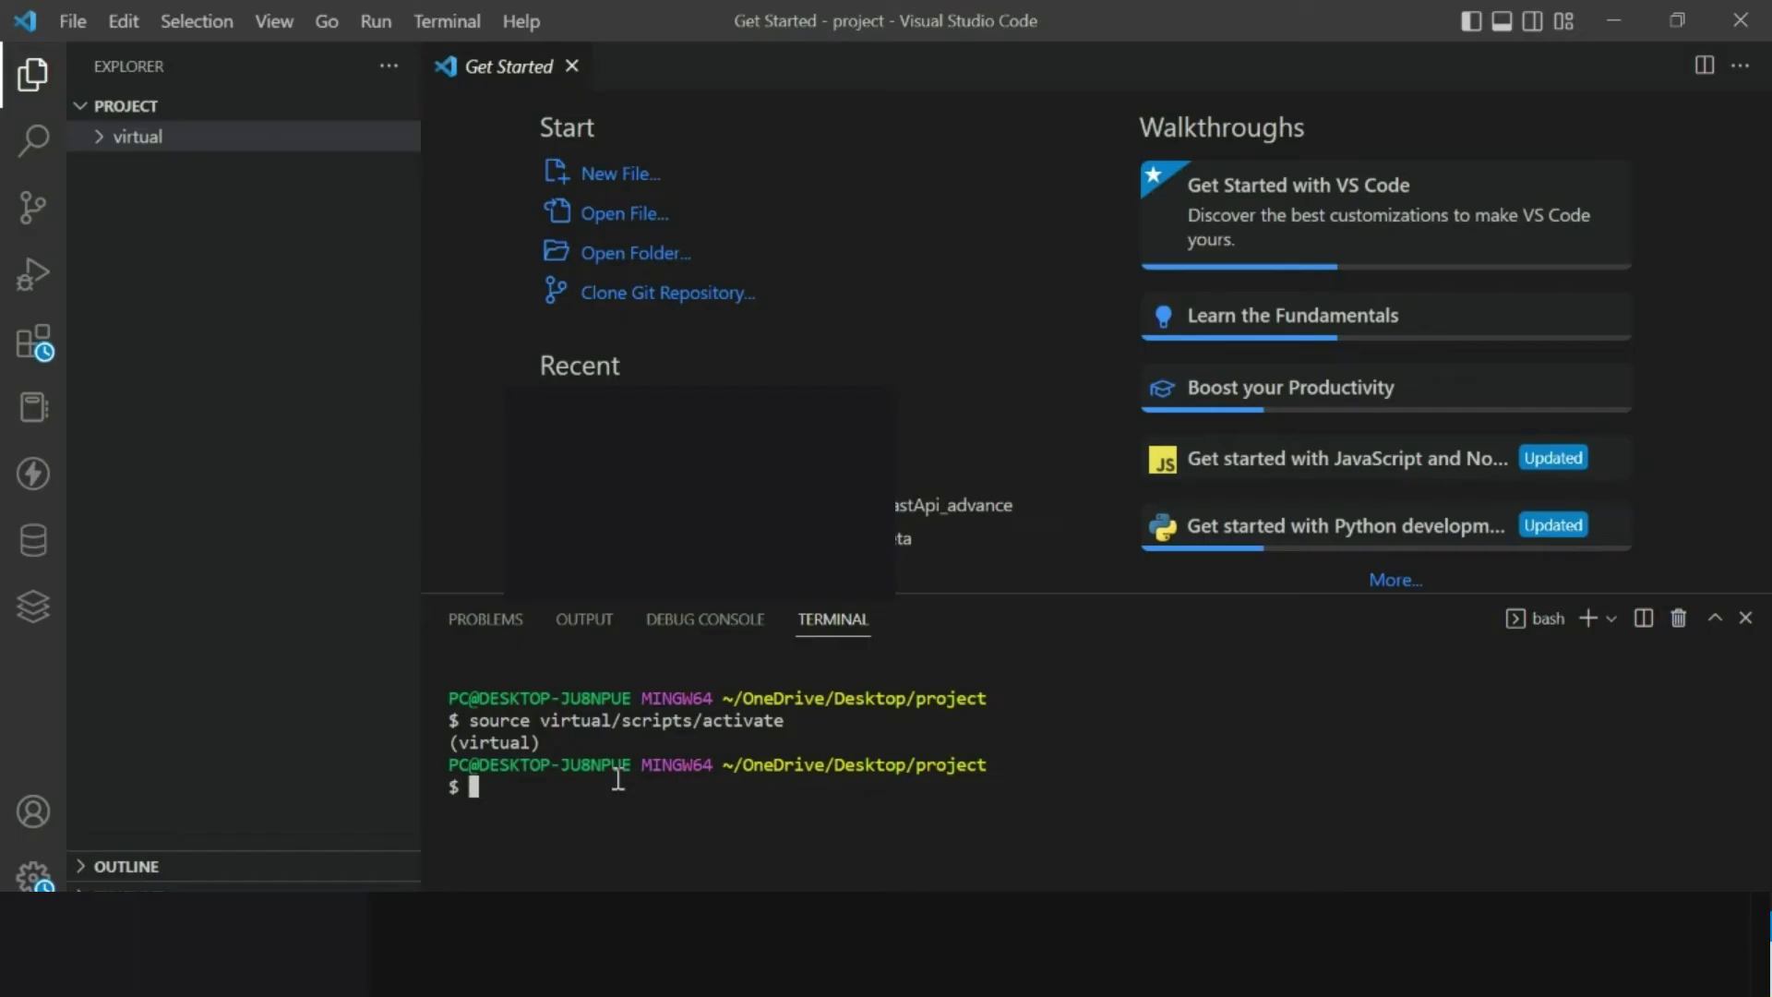
{"action": "key", "text": "Enter"}
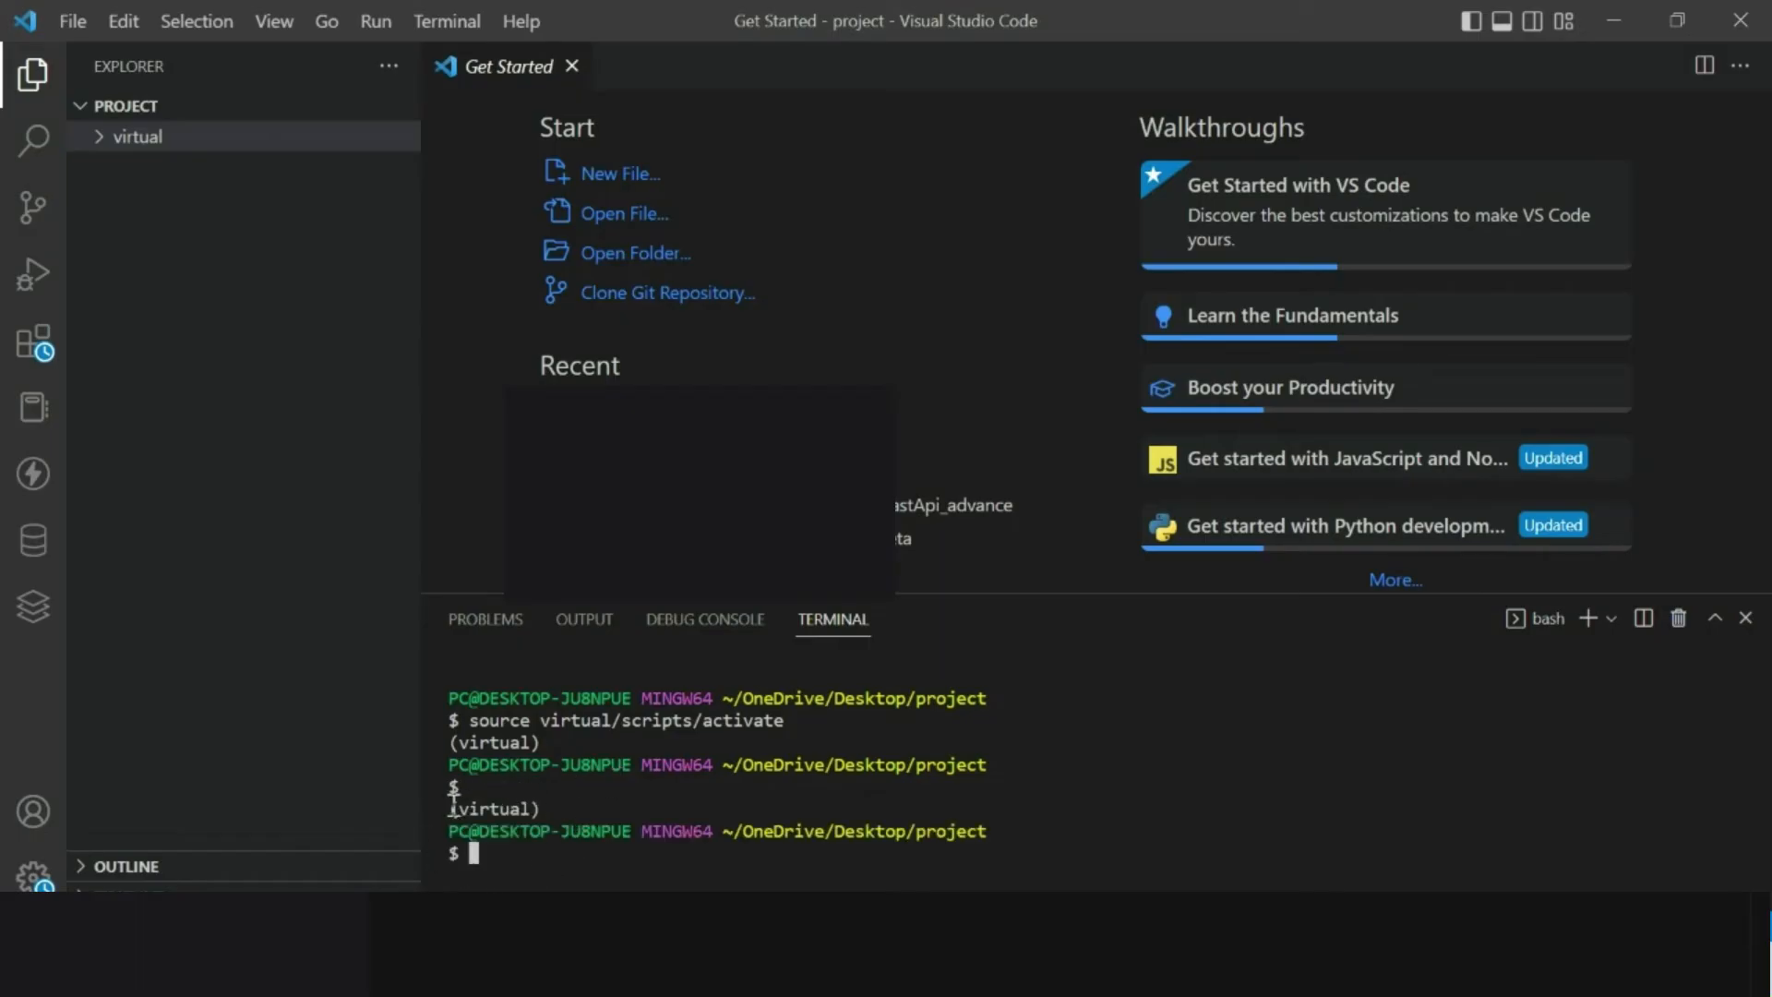
Double-click repeatedly on the same spot in the terminal area.
{"action": "double_click", "coordinate": [495, 808]}
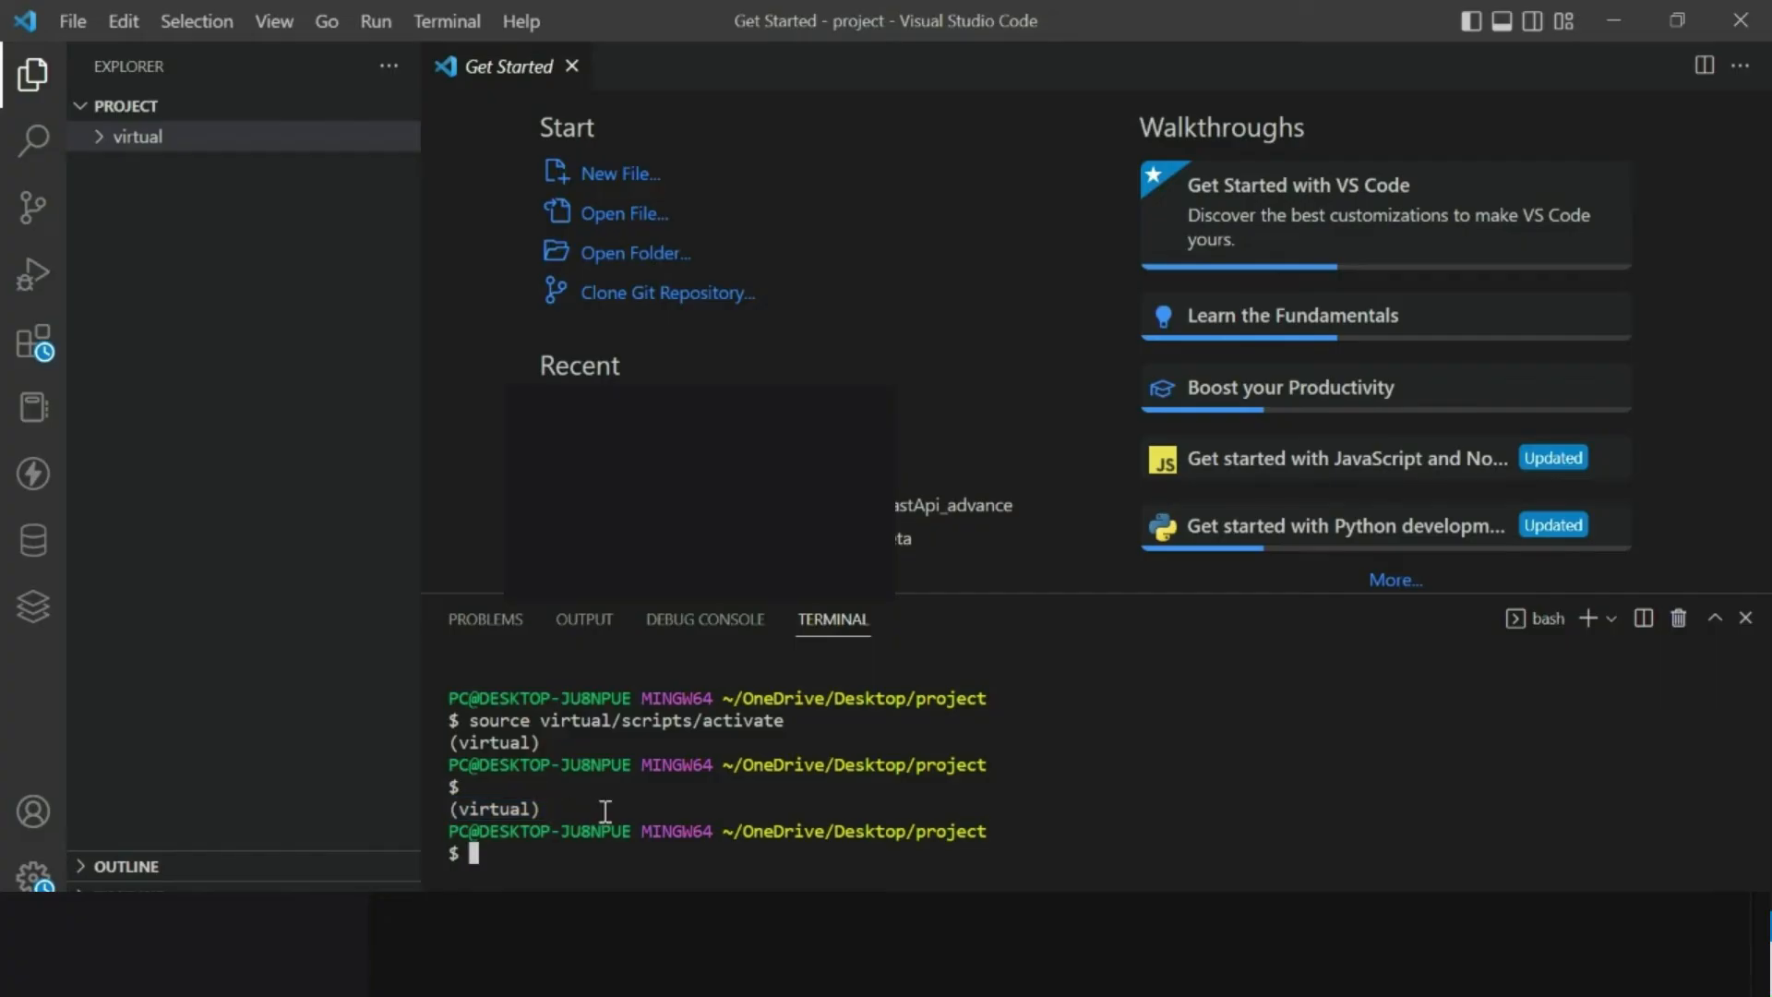
{"action": "double_click", "coordinate": [500, 808]}
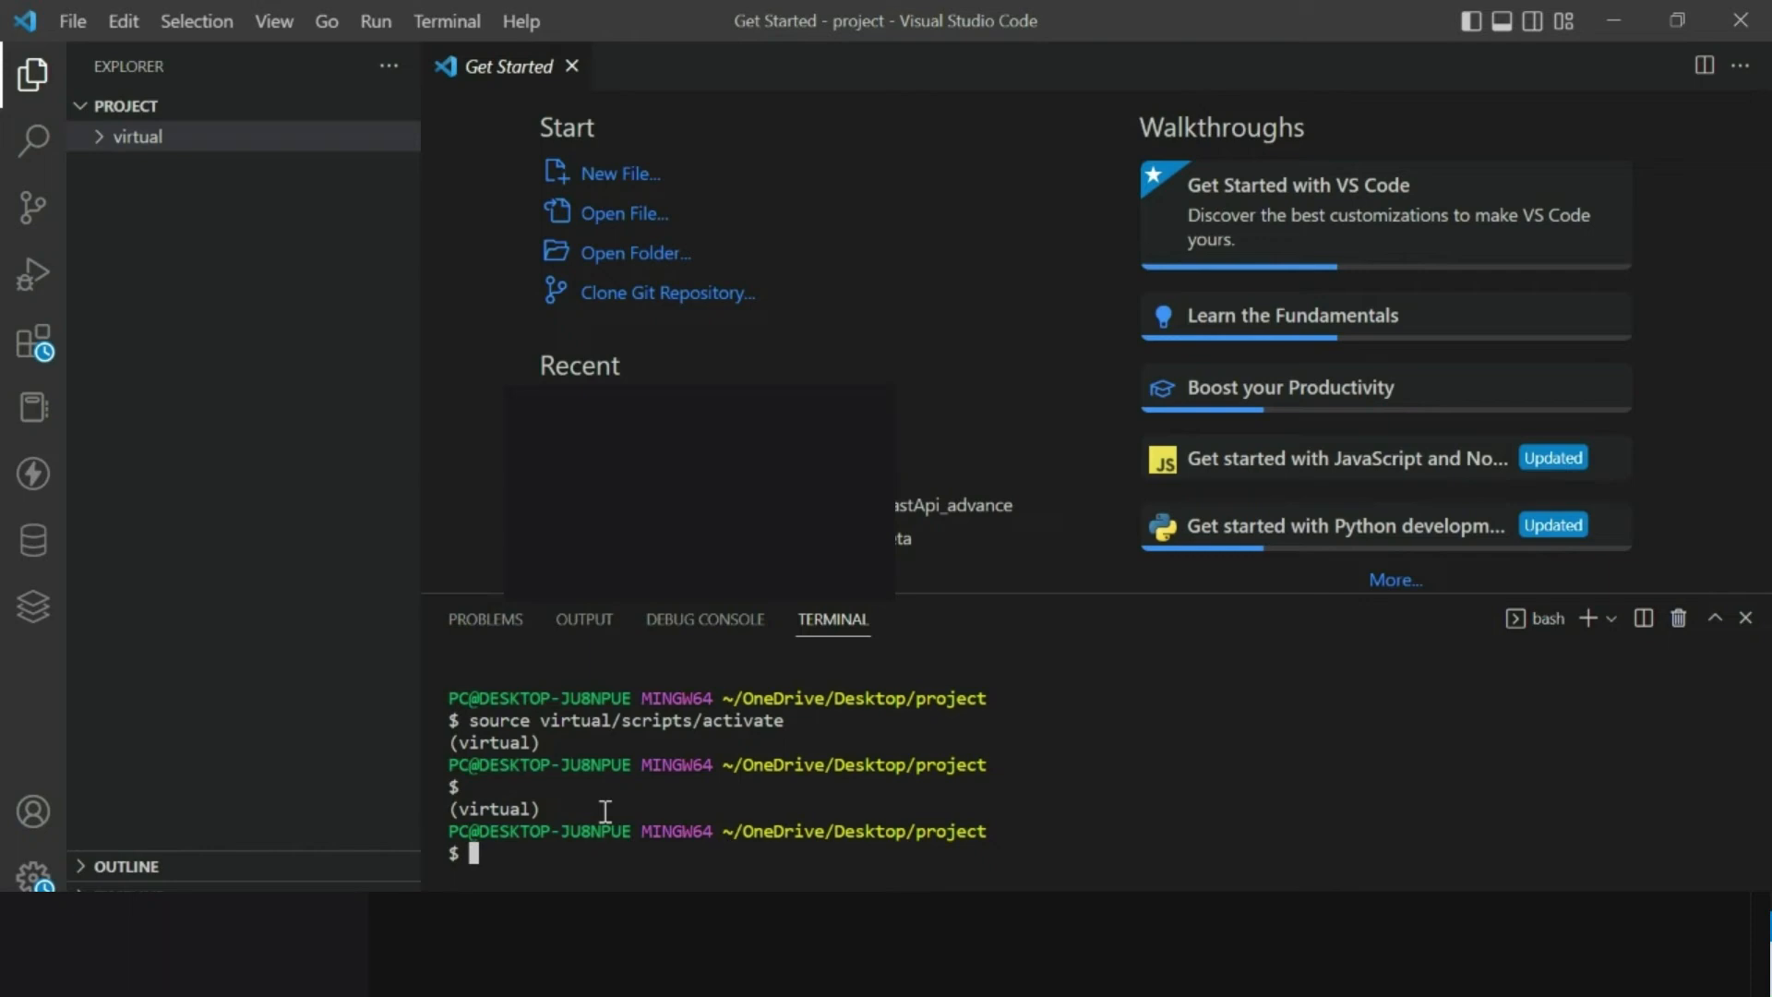
{"action": "double_click", "coordinate": [498, 808]}
{"action": "type", "text": "deact"}
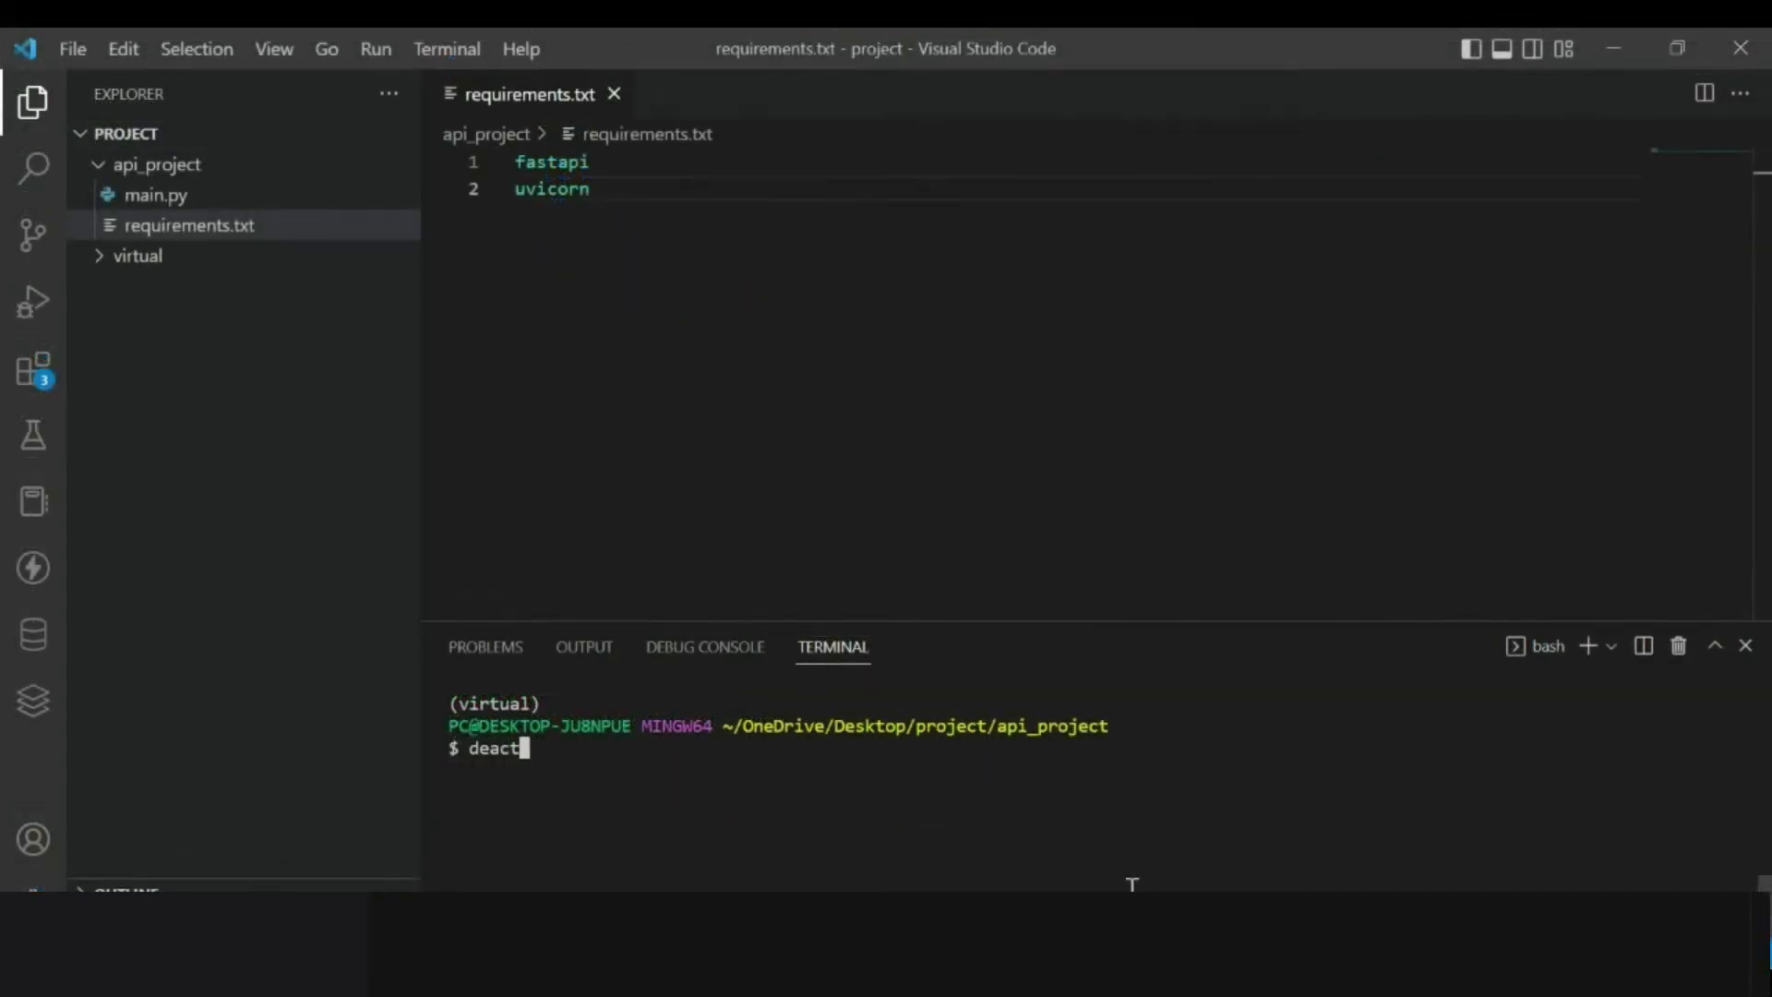
Run 'deactivate' to turn off the 'virtual' environment.
{"action": "type", "text": "ivate"}
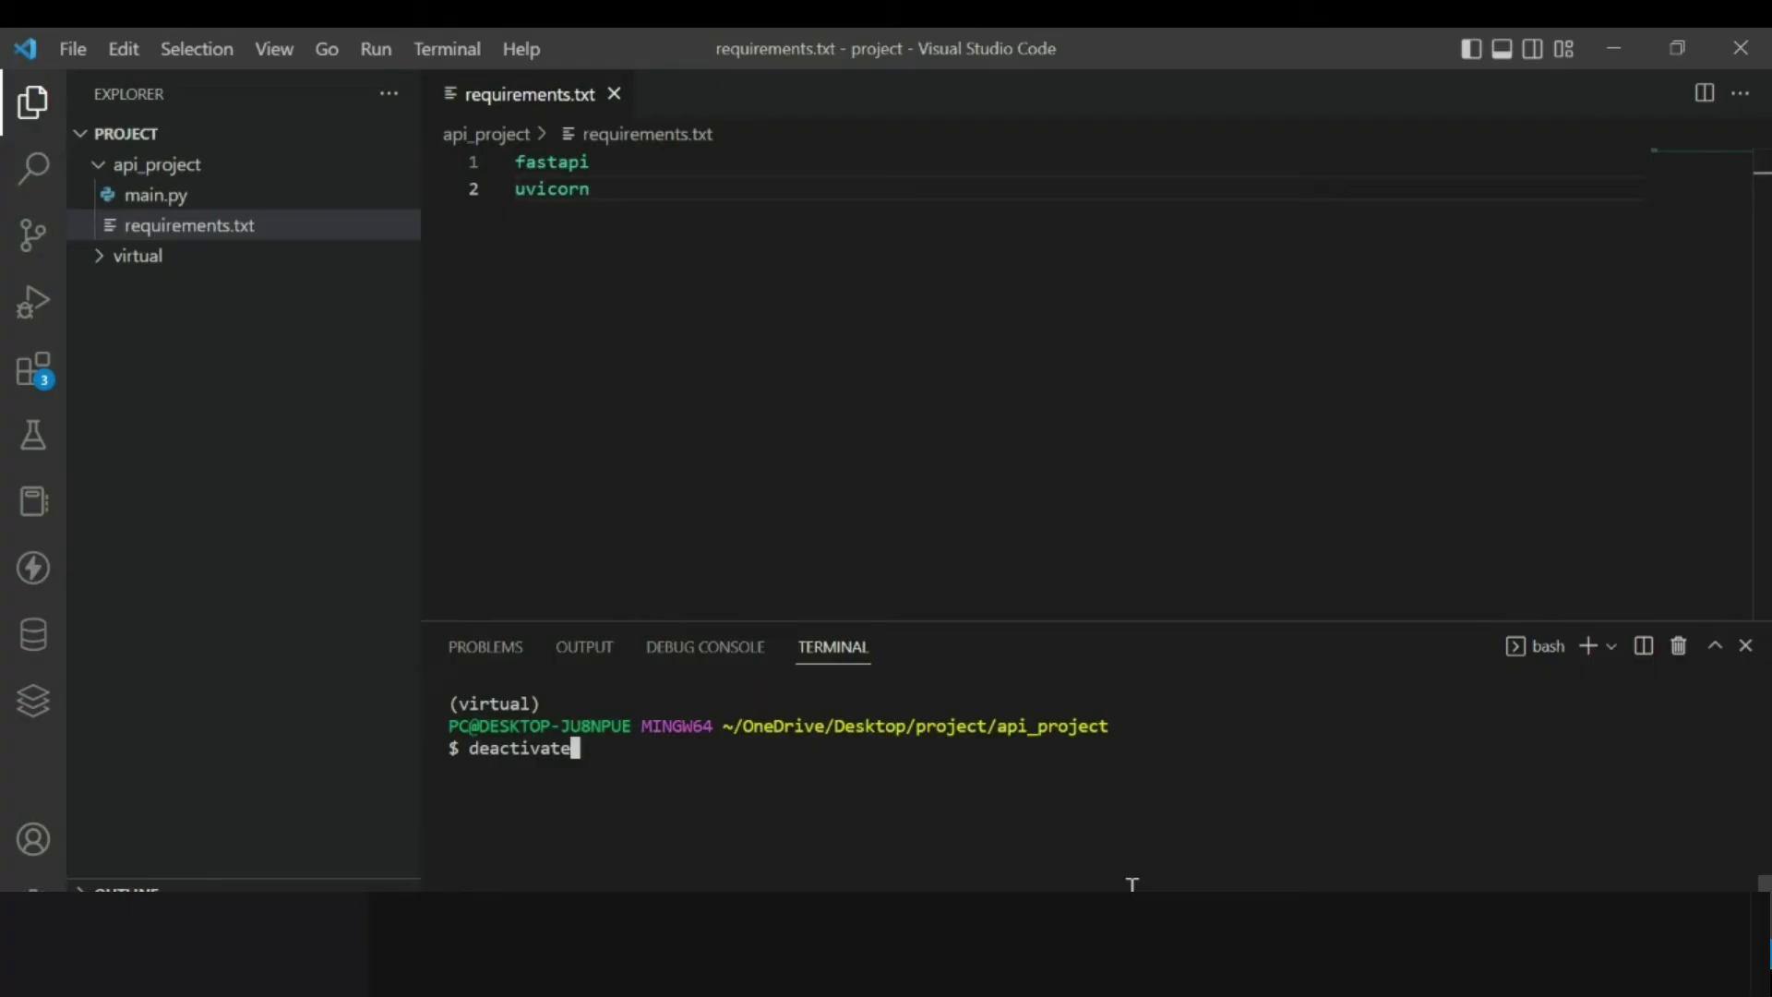
{"action": "key", "text": "Enter"}
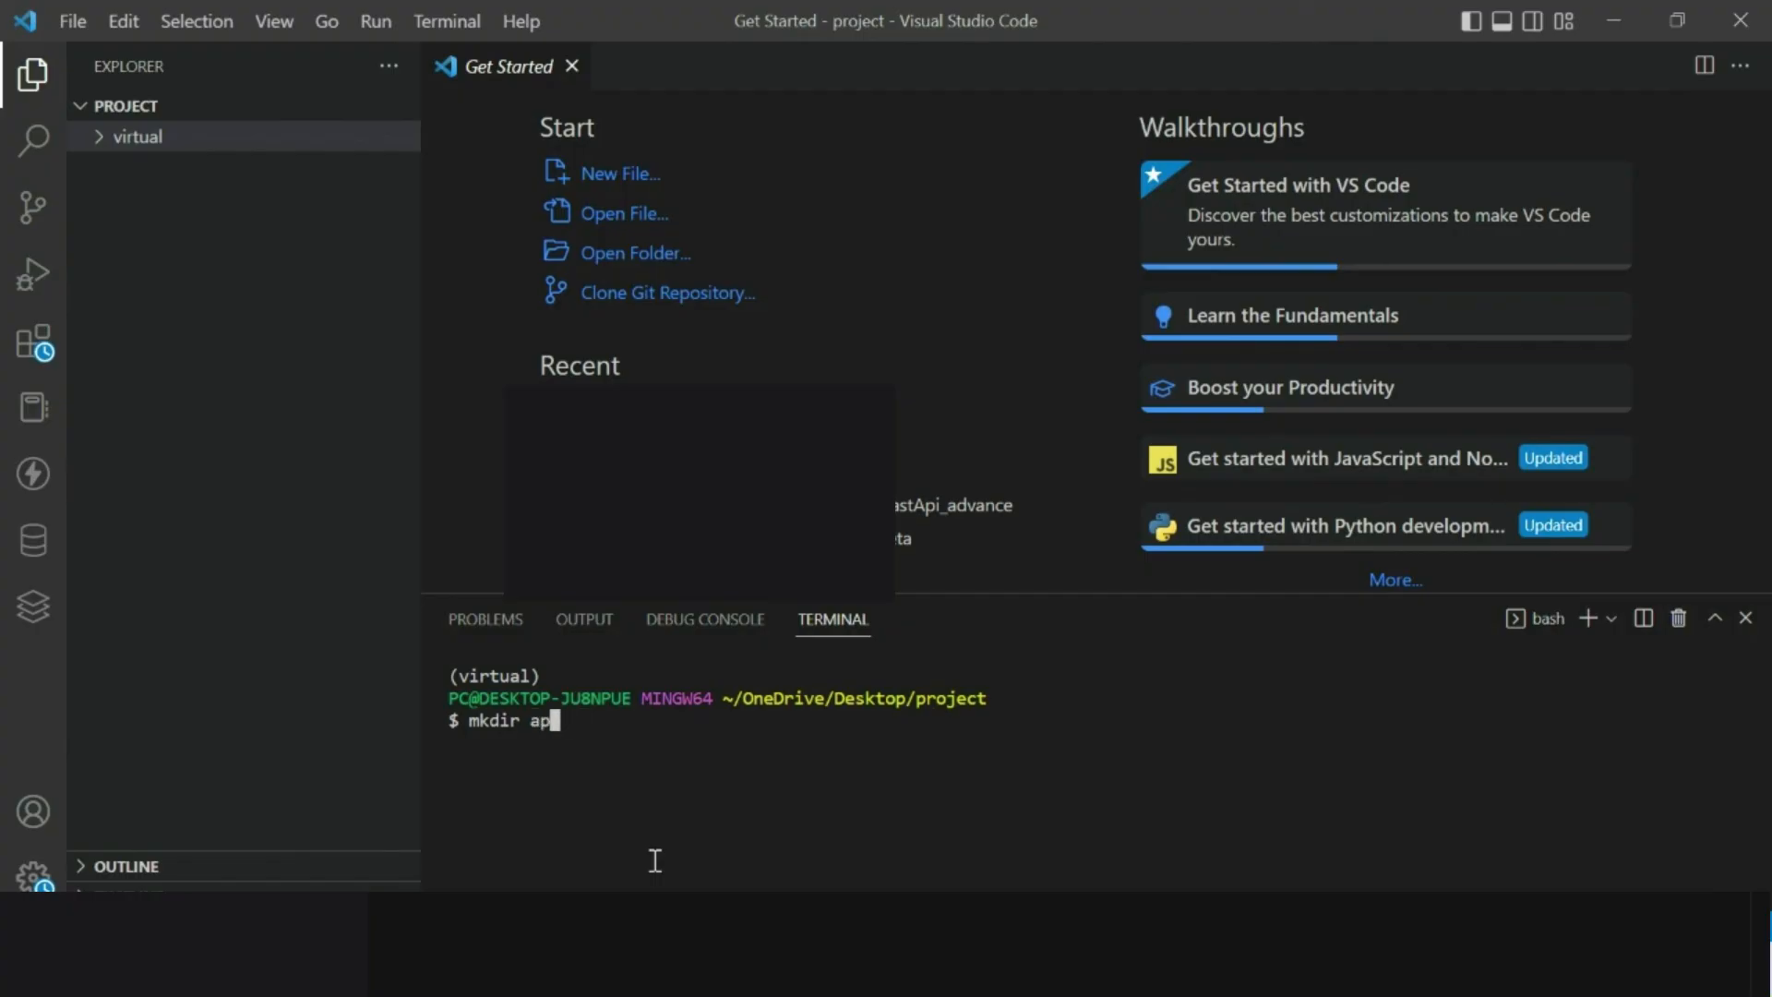
Create and enter api_project, add main.py, and list fastapi and uvicorn in requirements.txt.
{"action": "type", "text": "i_project"}
{"action": "type", "text": "cd a"}
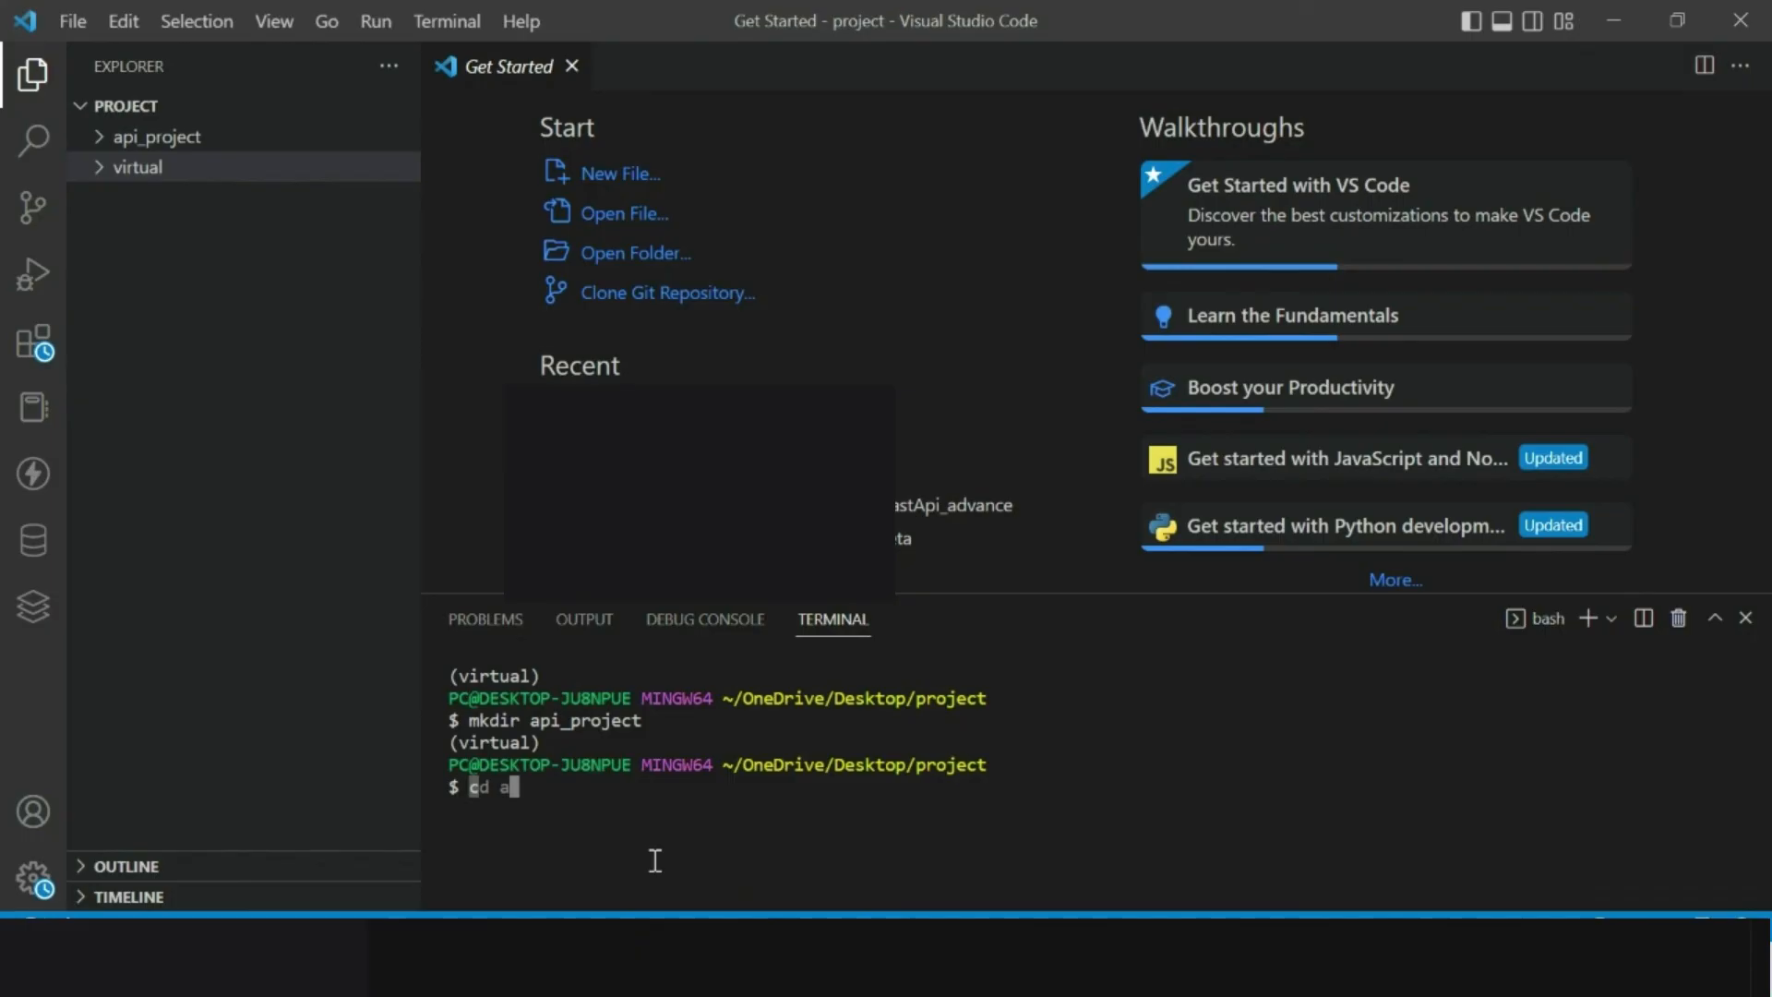
{"action": "type", "text": "pi_pr"}
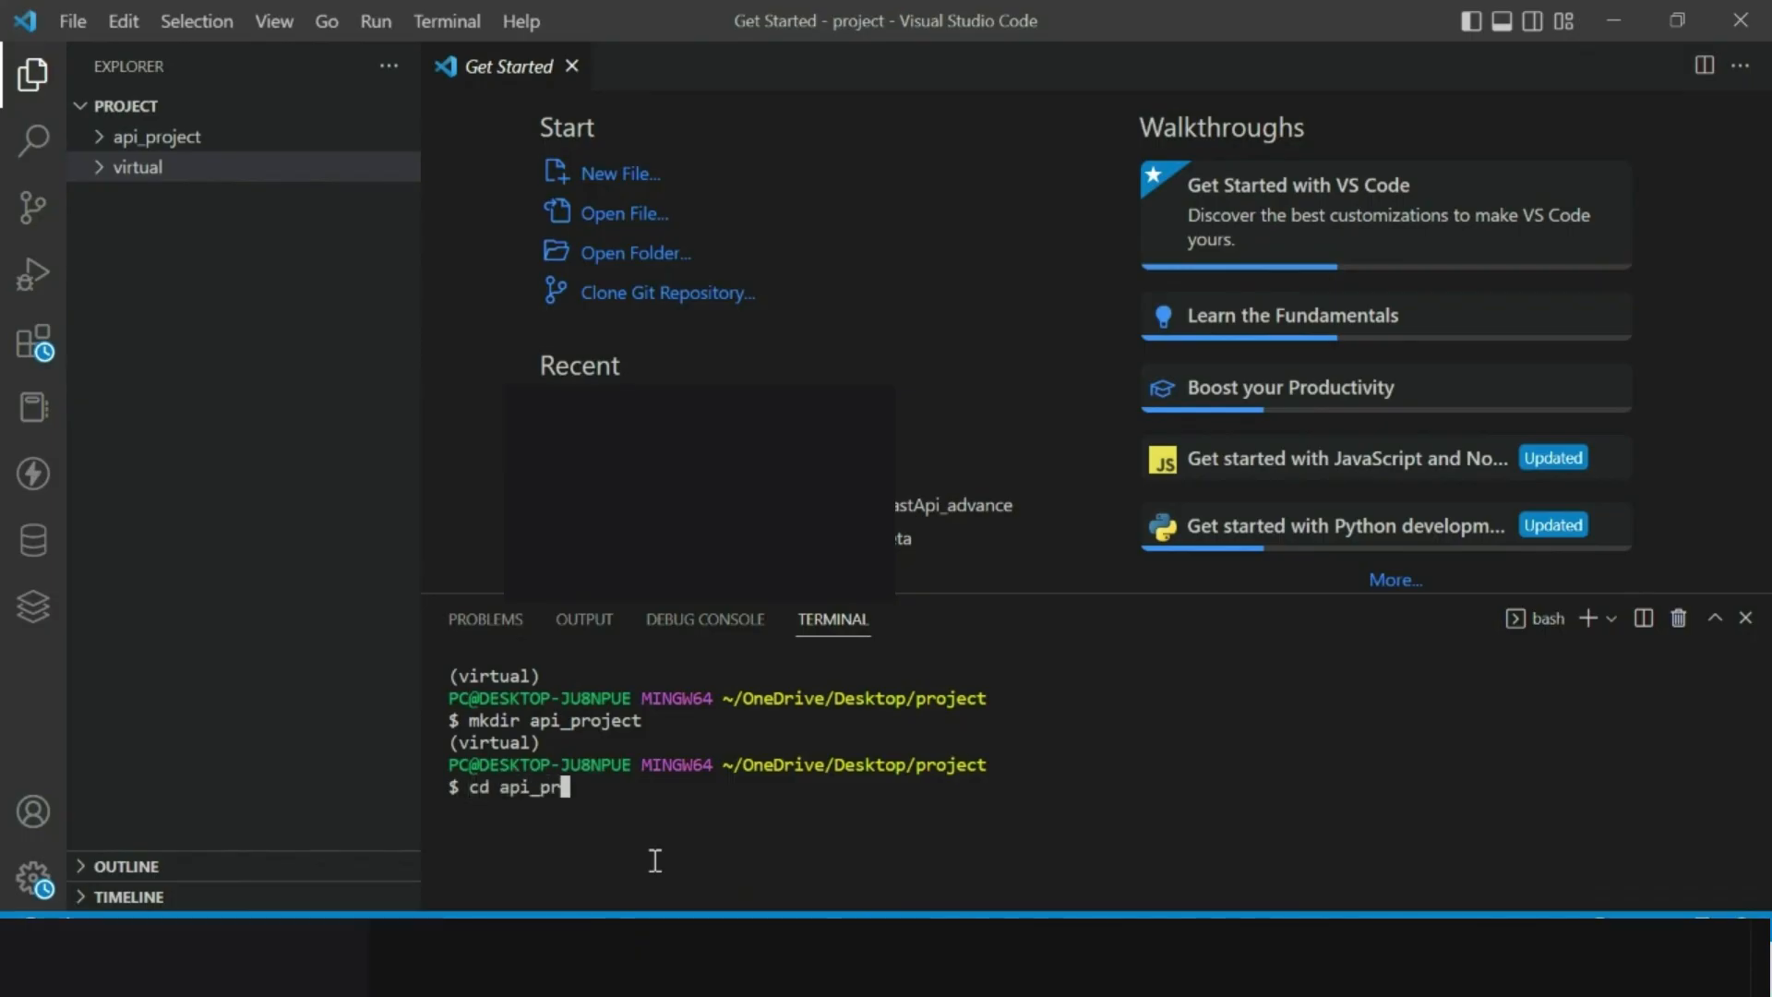
{"action": "key", "text": "Enter"}
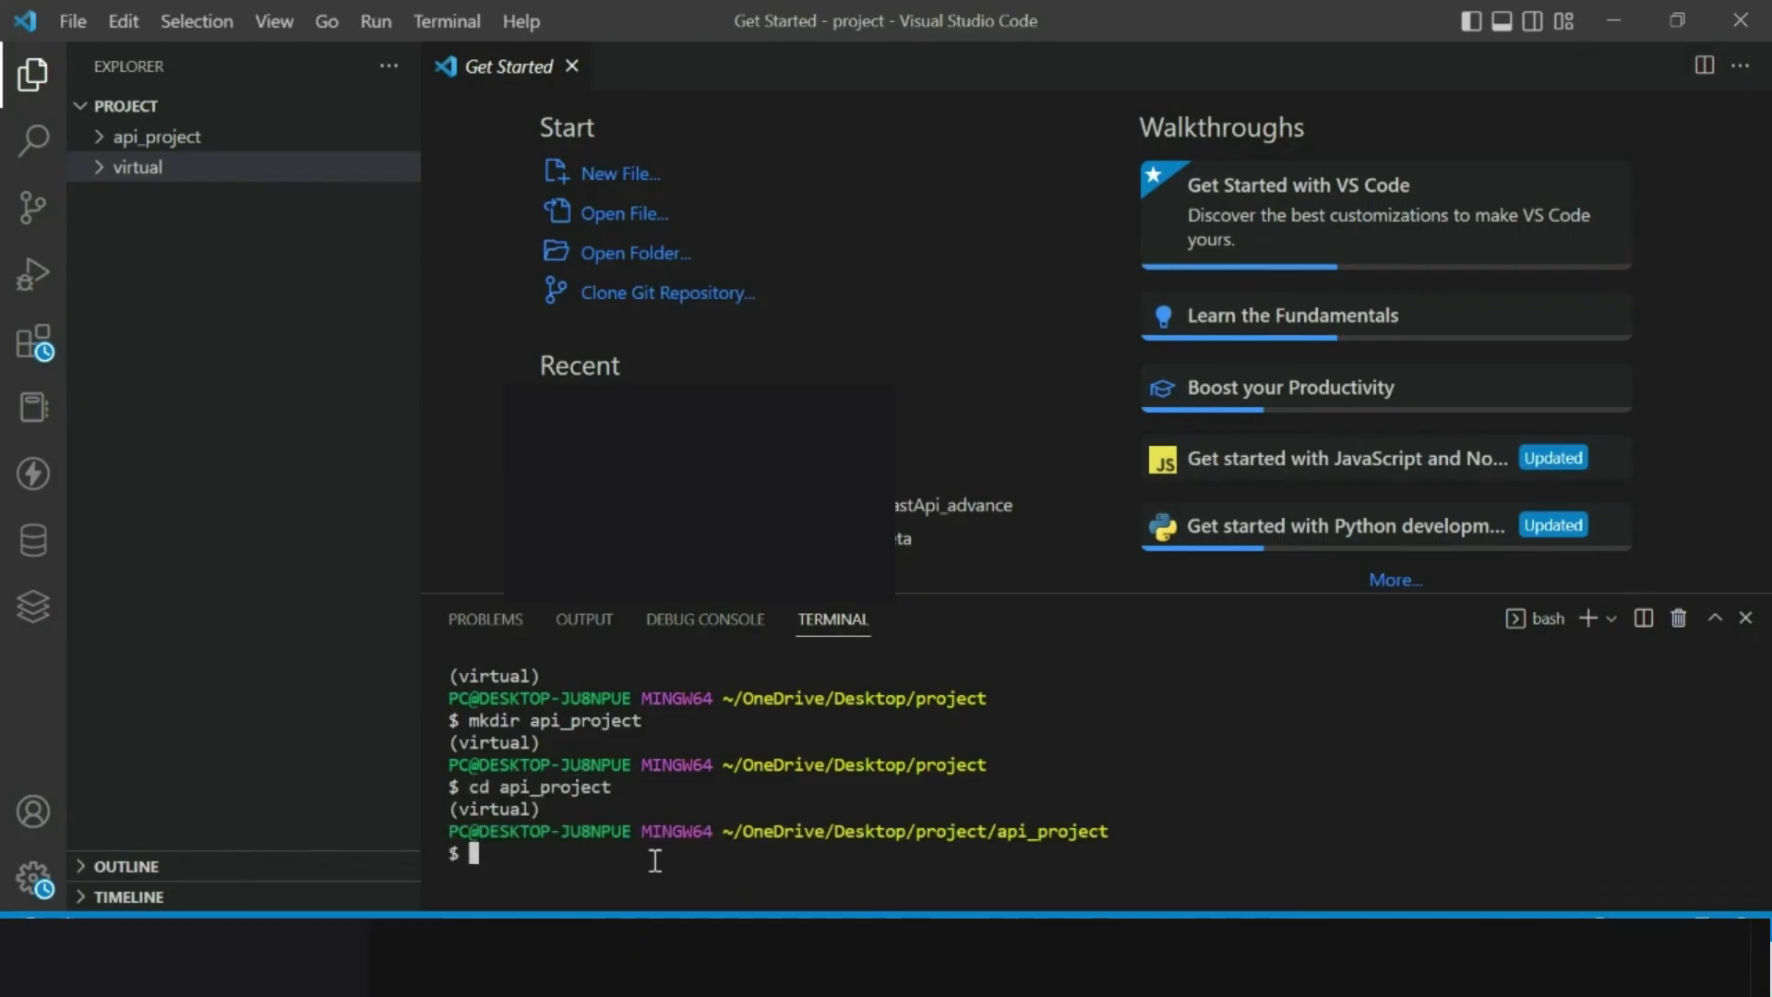
{"action": "type", "text": "touch main.py"}
{"action": "type", "text": "fastapi"}
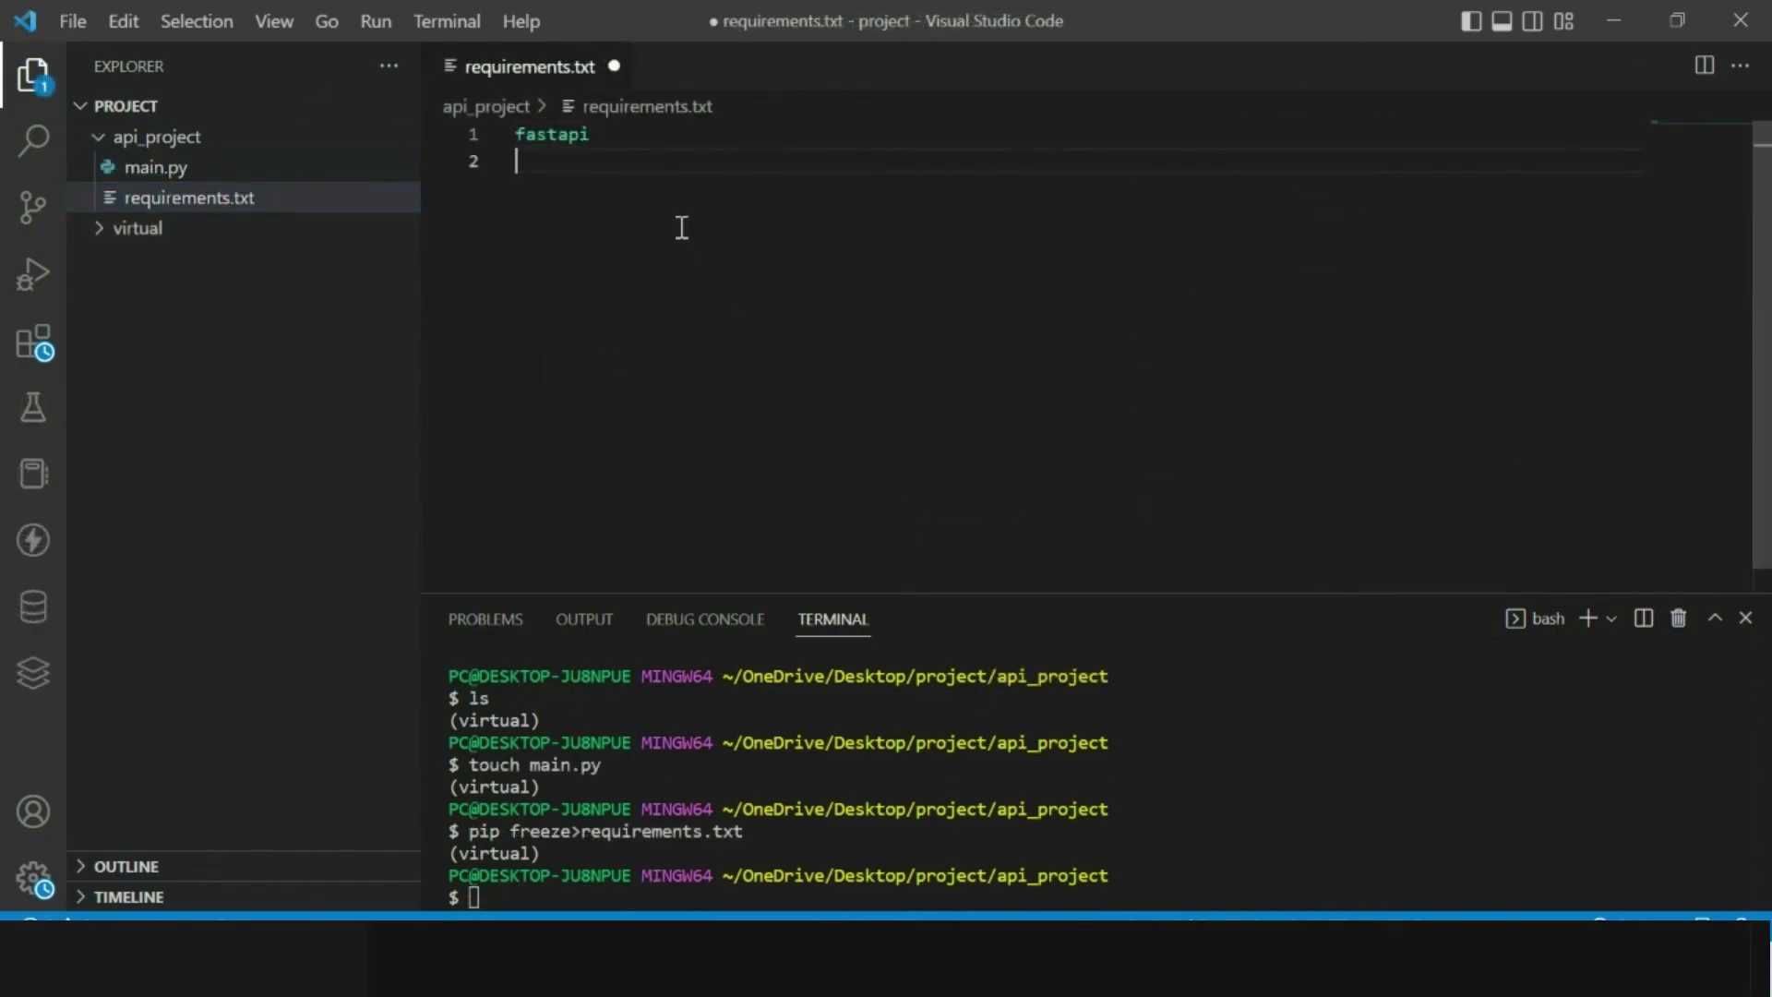
{"action": "type", "text": "uvicorn"}
{"action": "left_click", "coordinate": [1097, 896]}
{"action": "type", "text": "pip"}
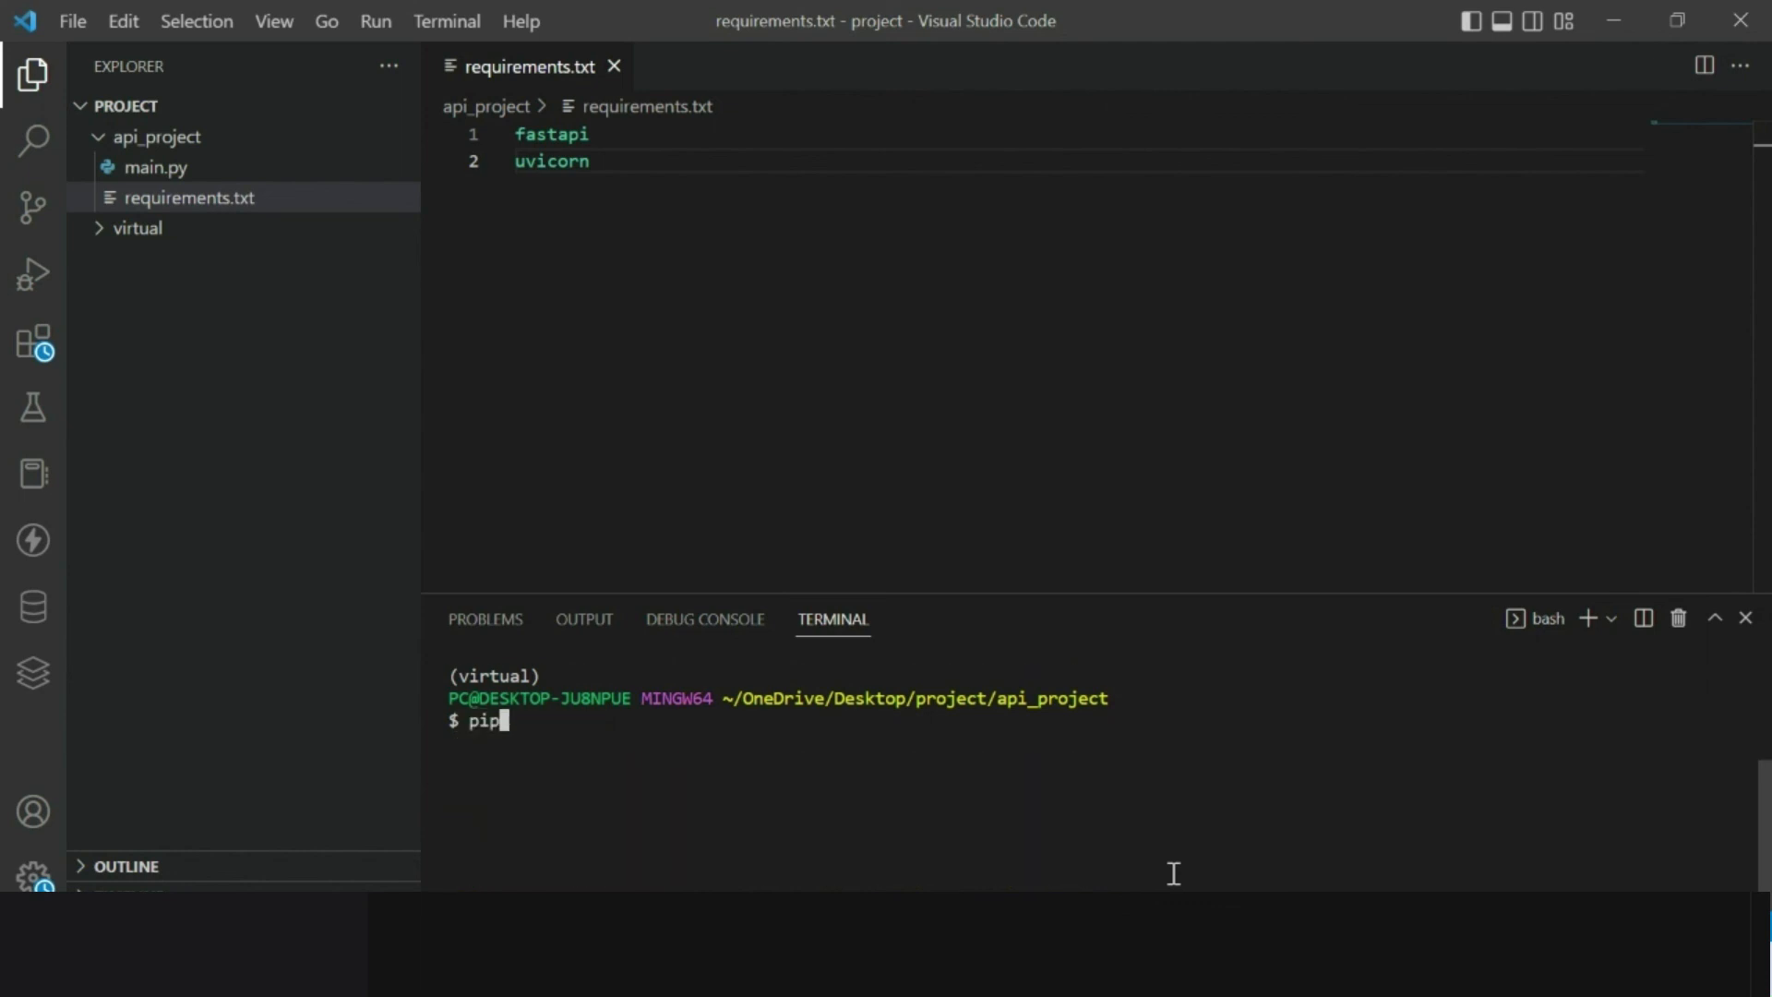
Run 'pip install -r requirements.txt' to start installing fastapi and uvicorn.
{"action": "type", "text": "install -r req"}
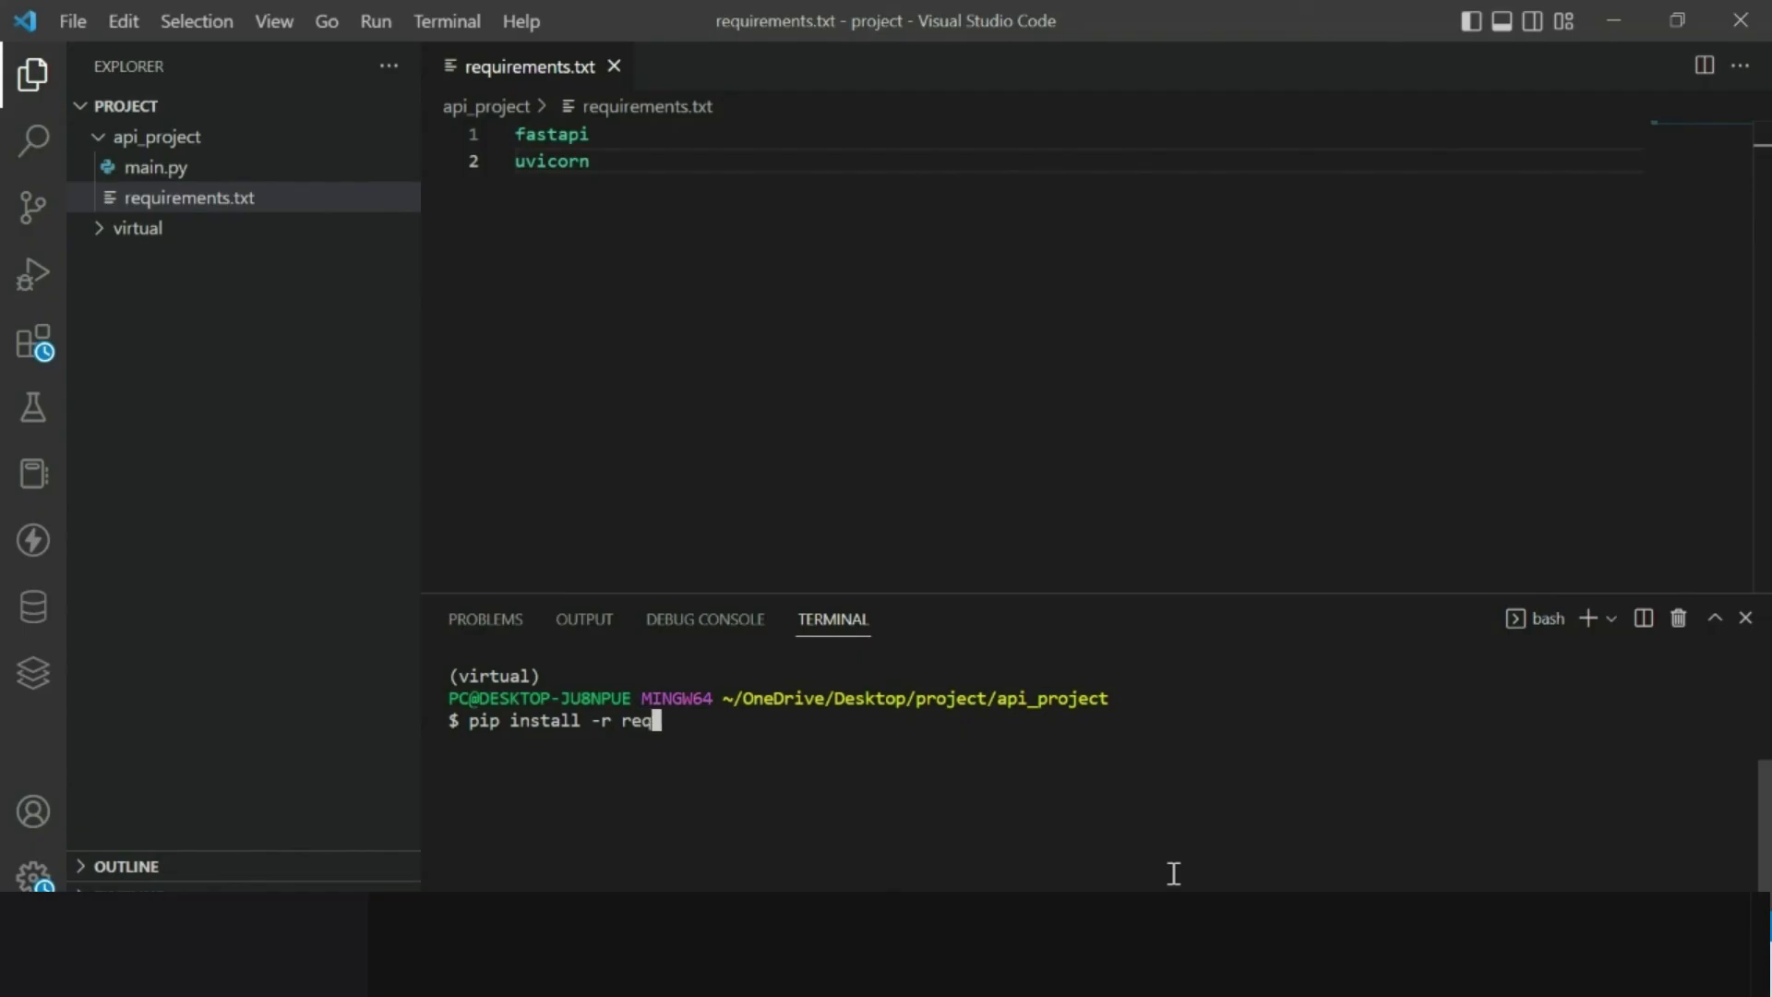
{"action": "key", "text": "Enter"}
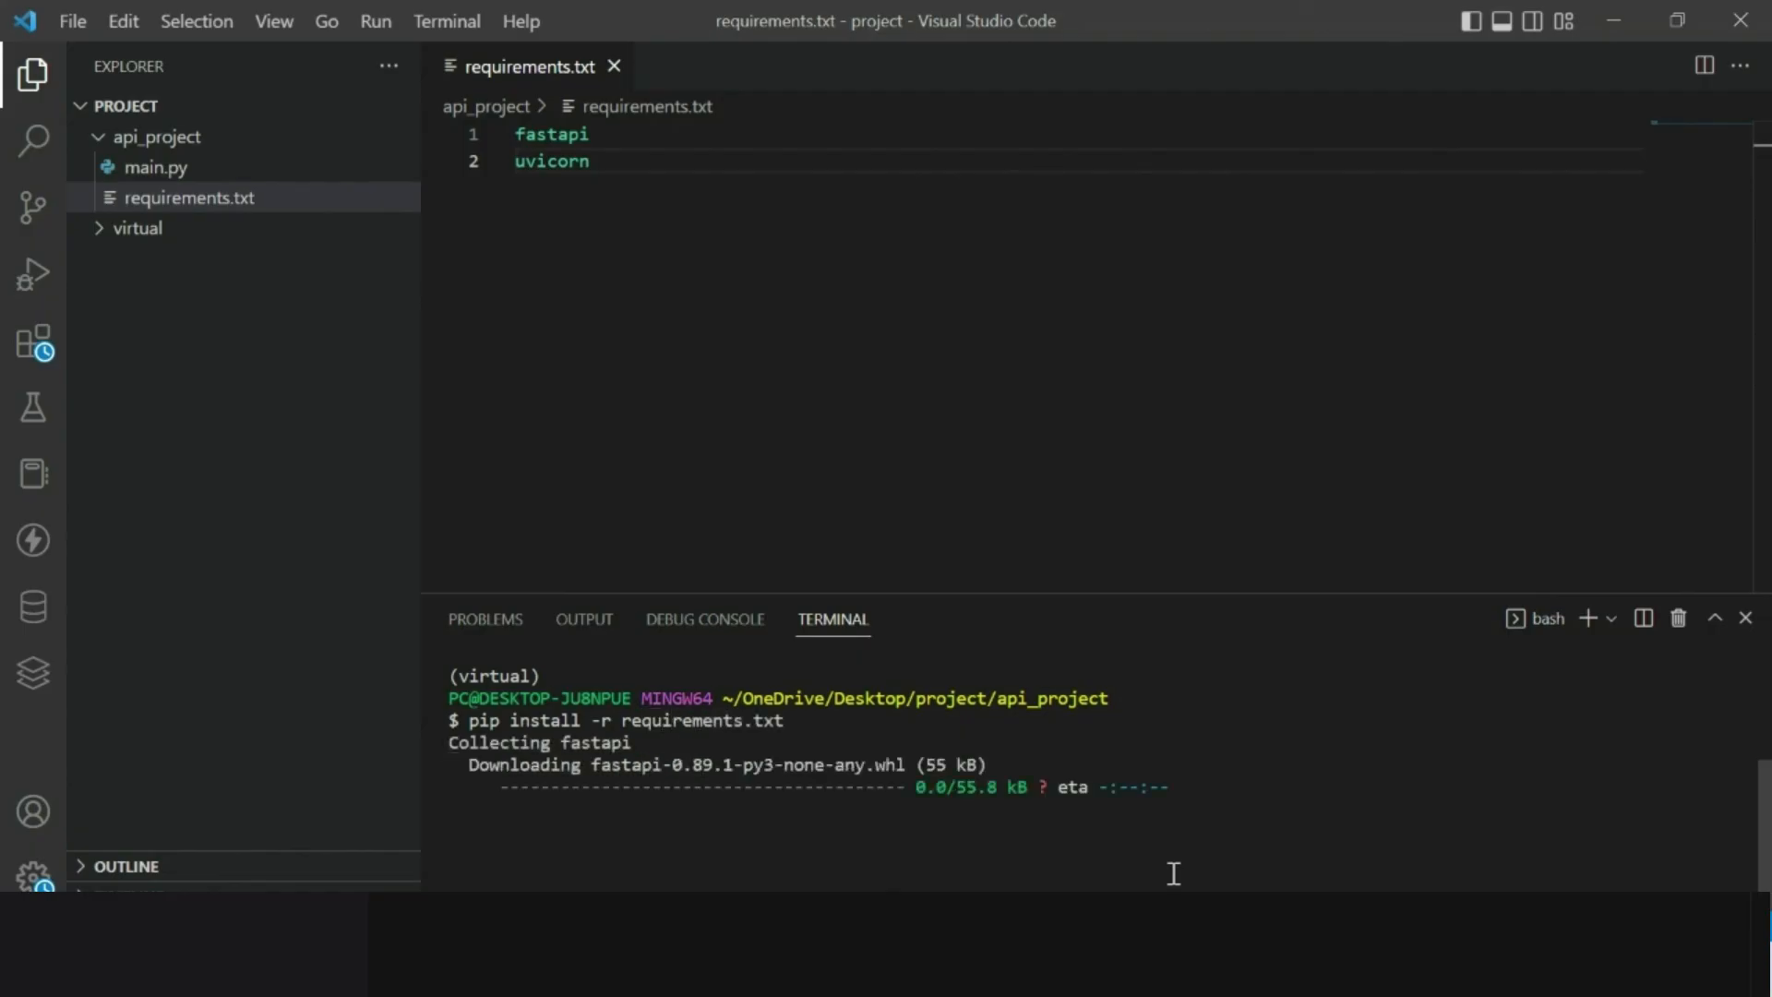